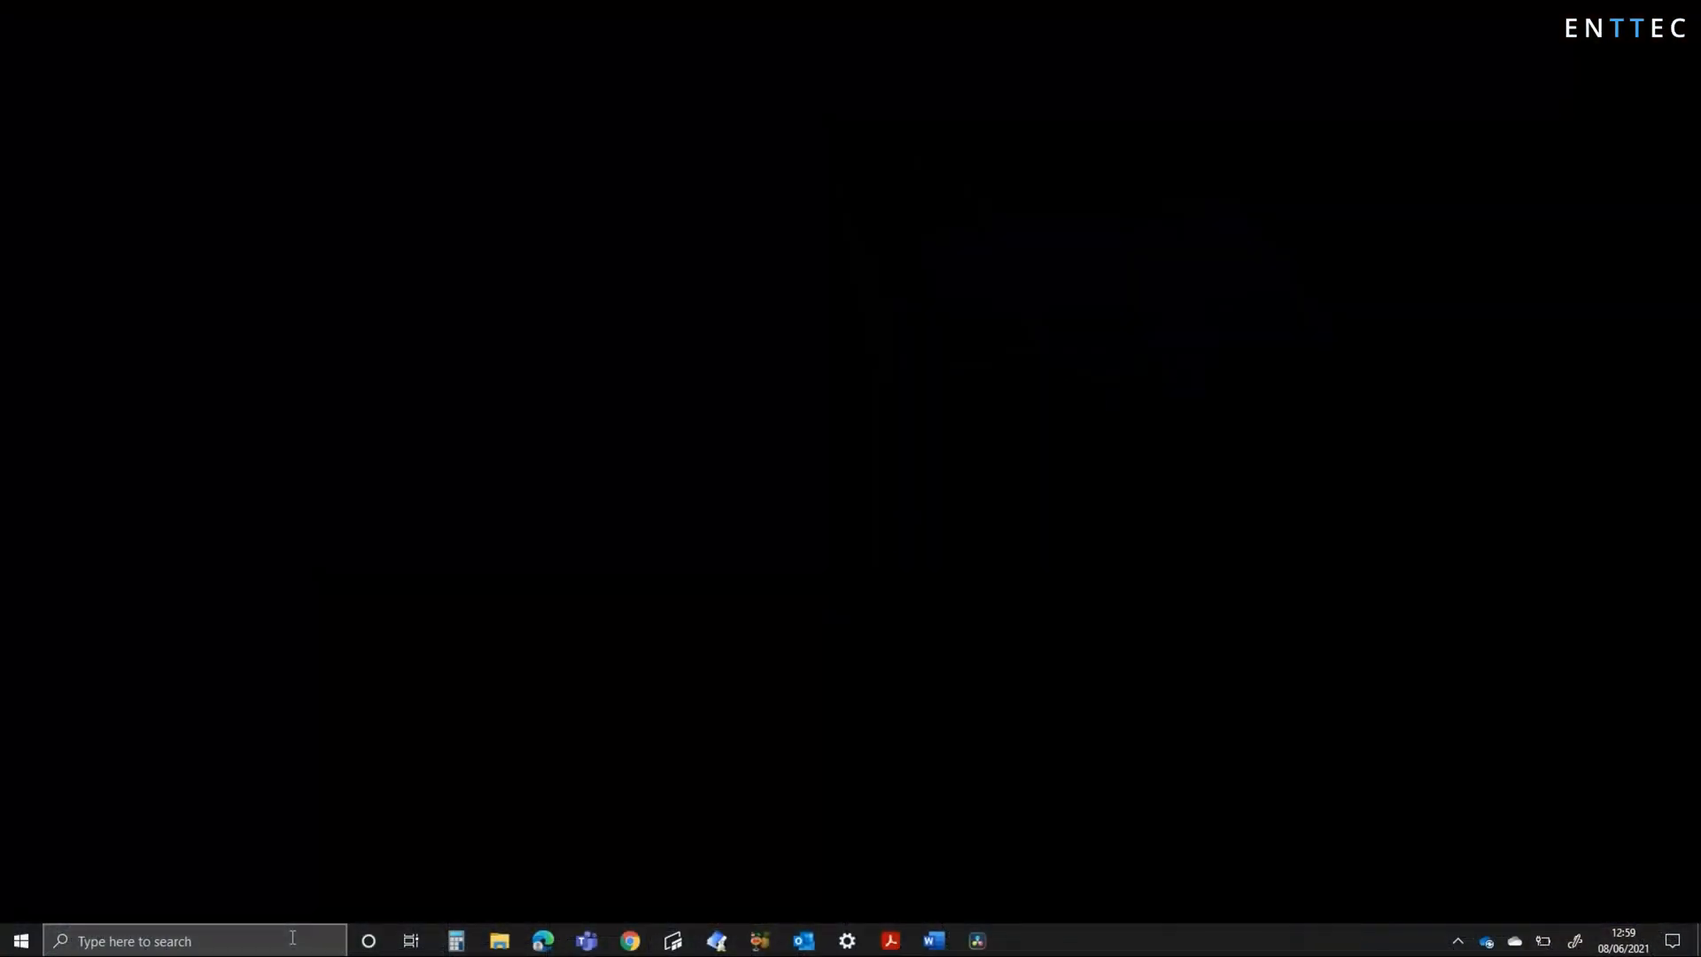
Launch ENTTEC Node Management Utility from Windows search with 'nm'
type("nm")
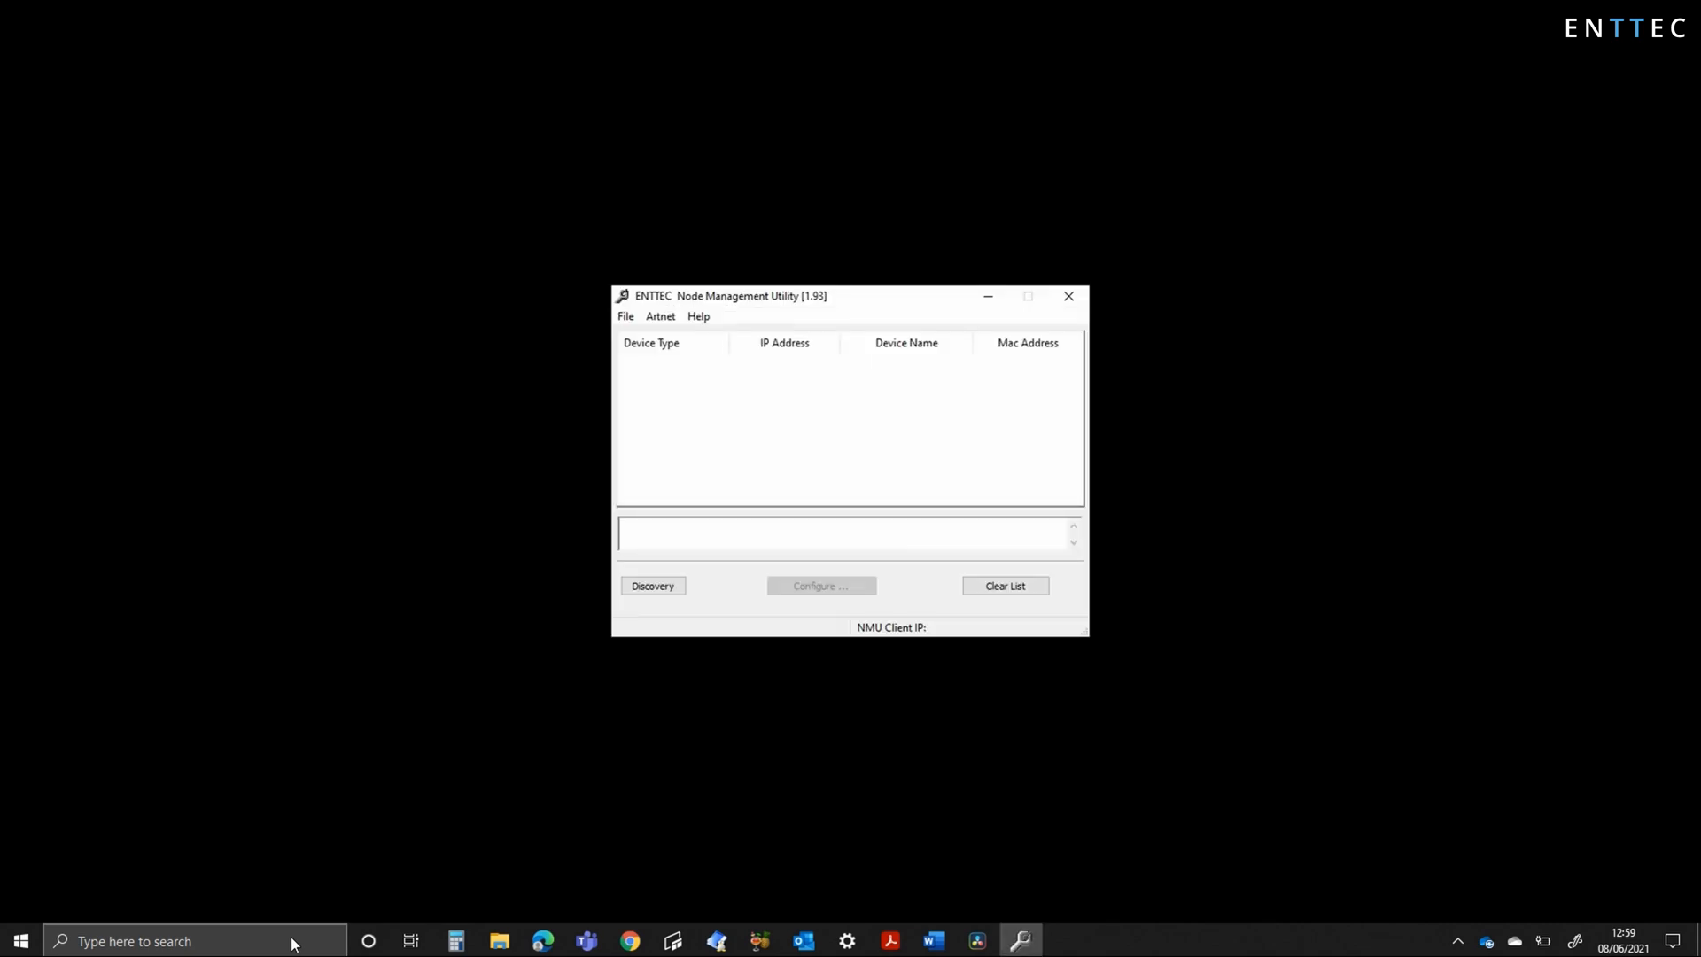
mouse_move(871, 492)
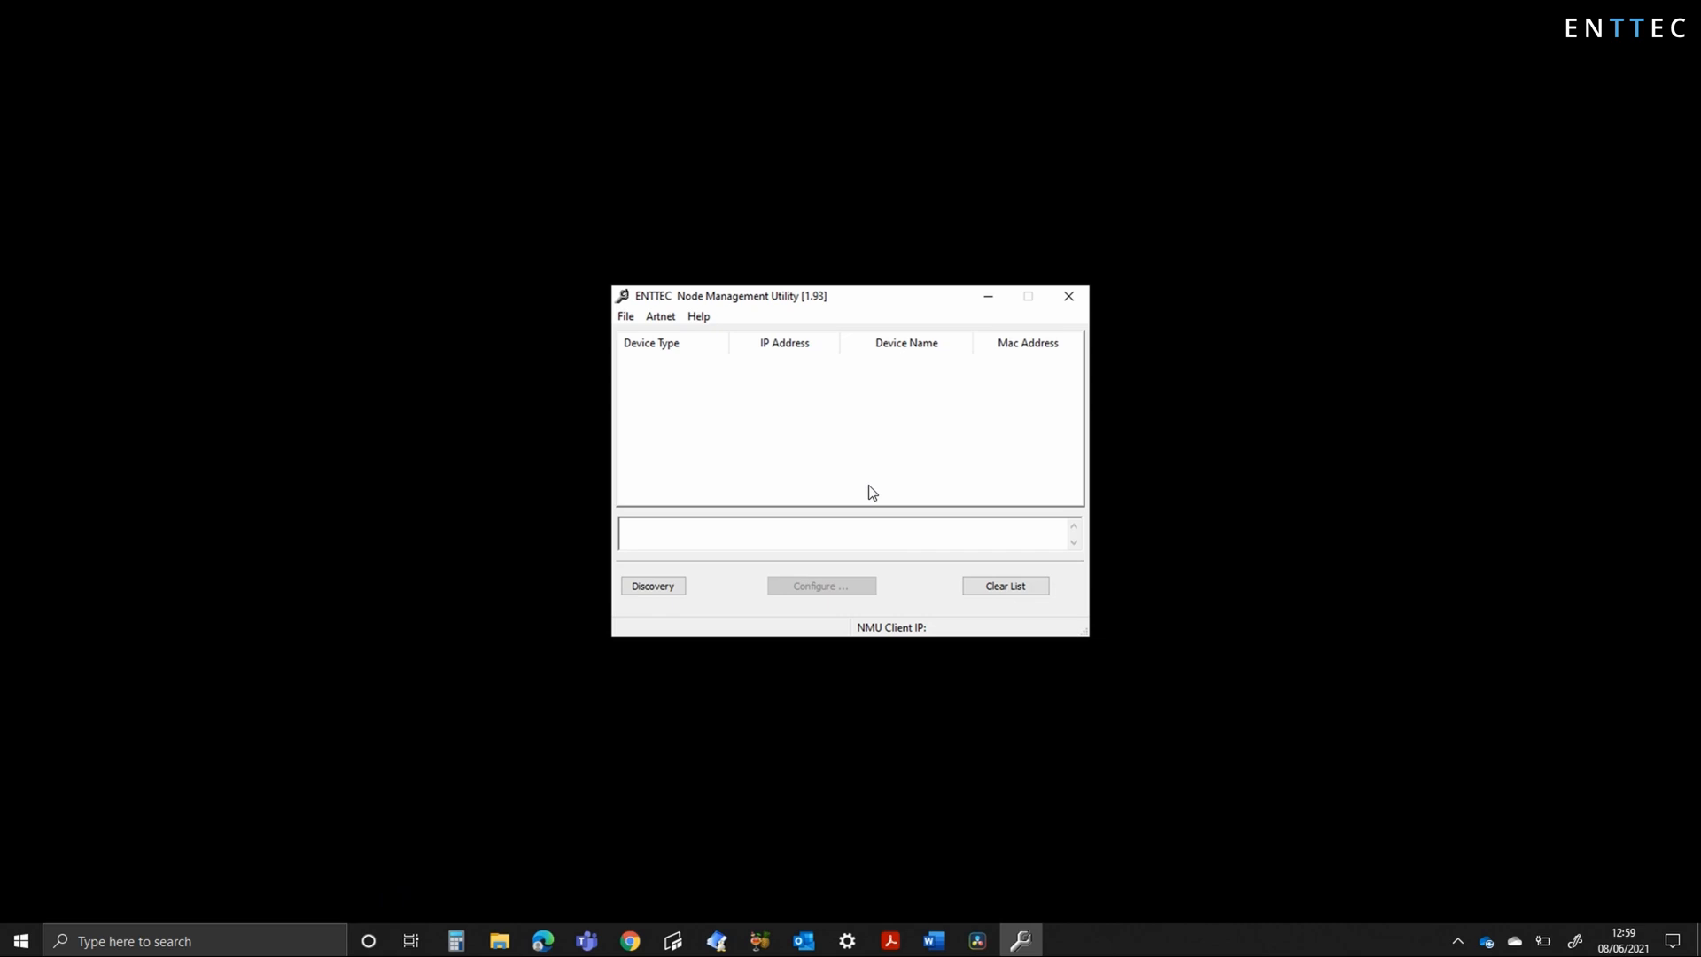
Run Discovery, select the found ODE Mk2 row and choose Configure
left_click(652, 586)
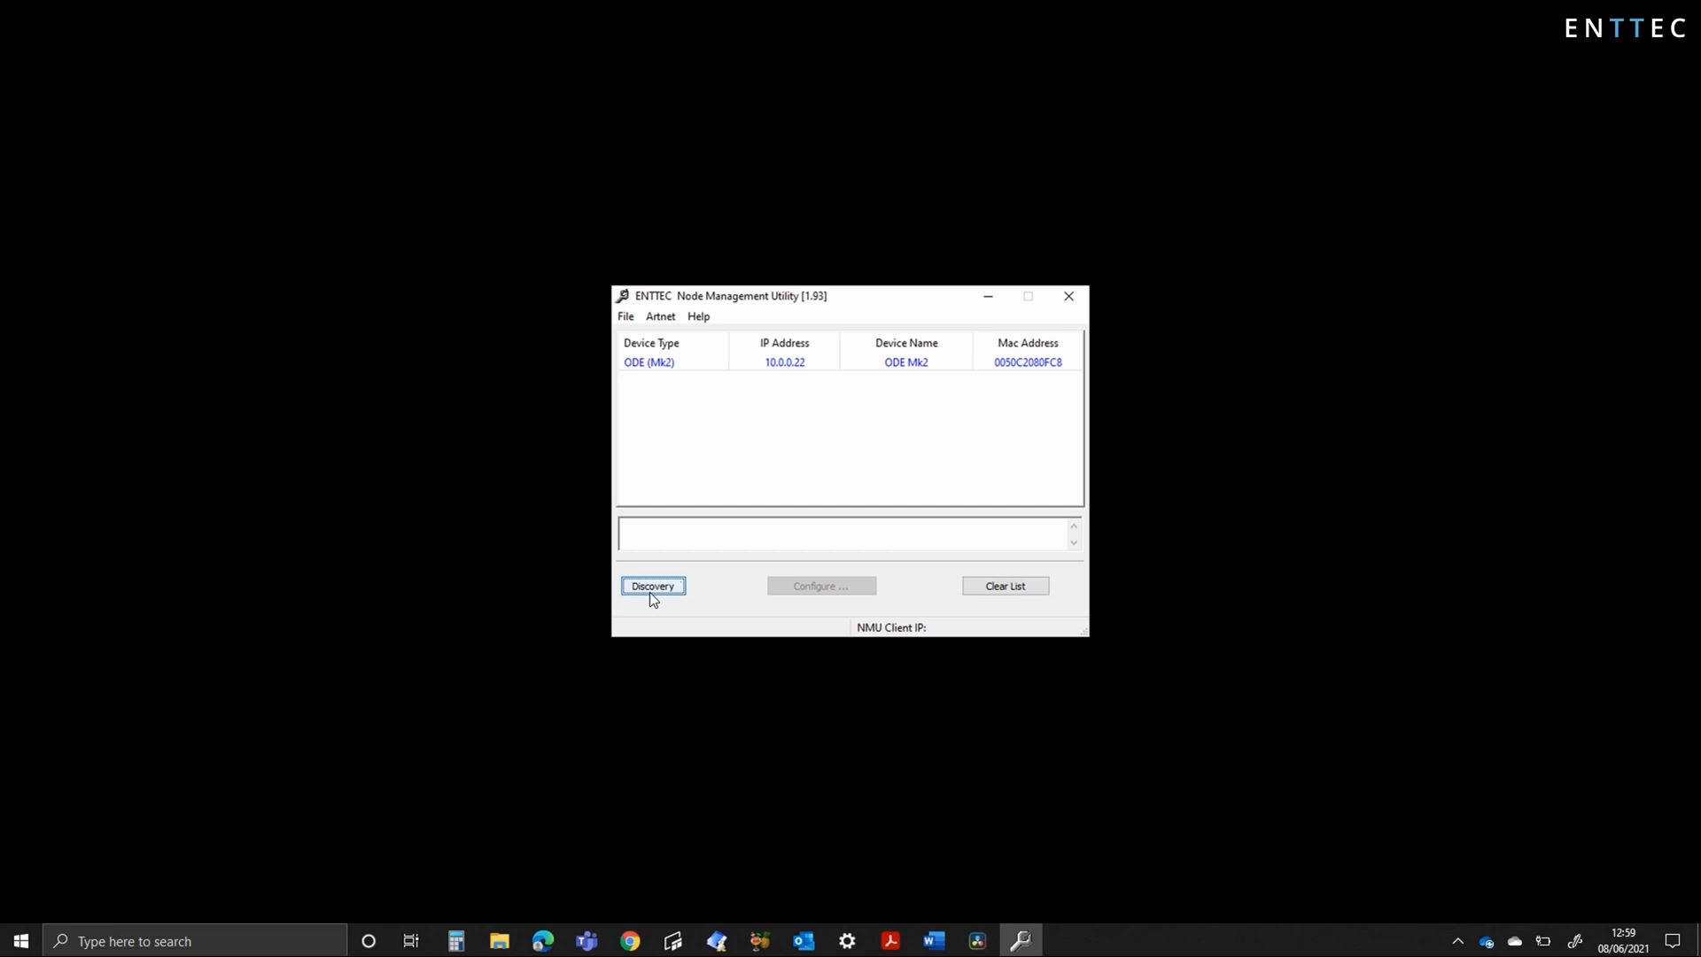
mouse_move(781, 385)
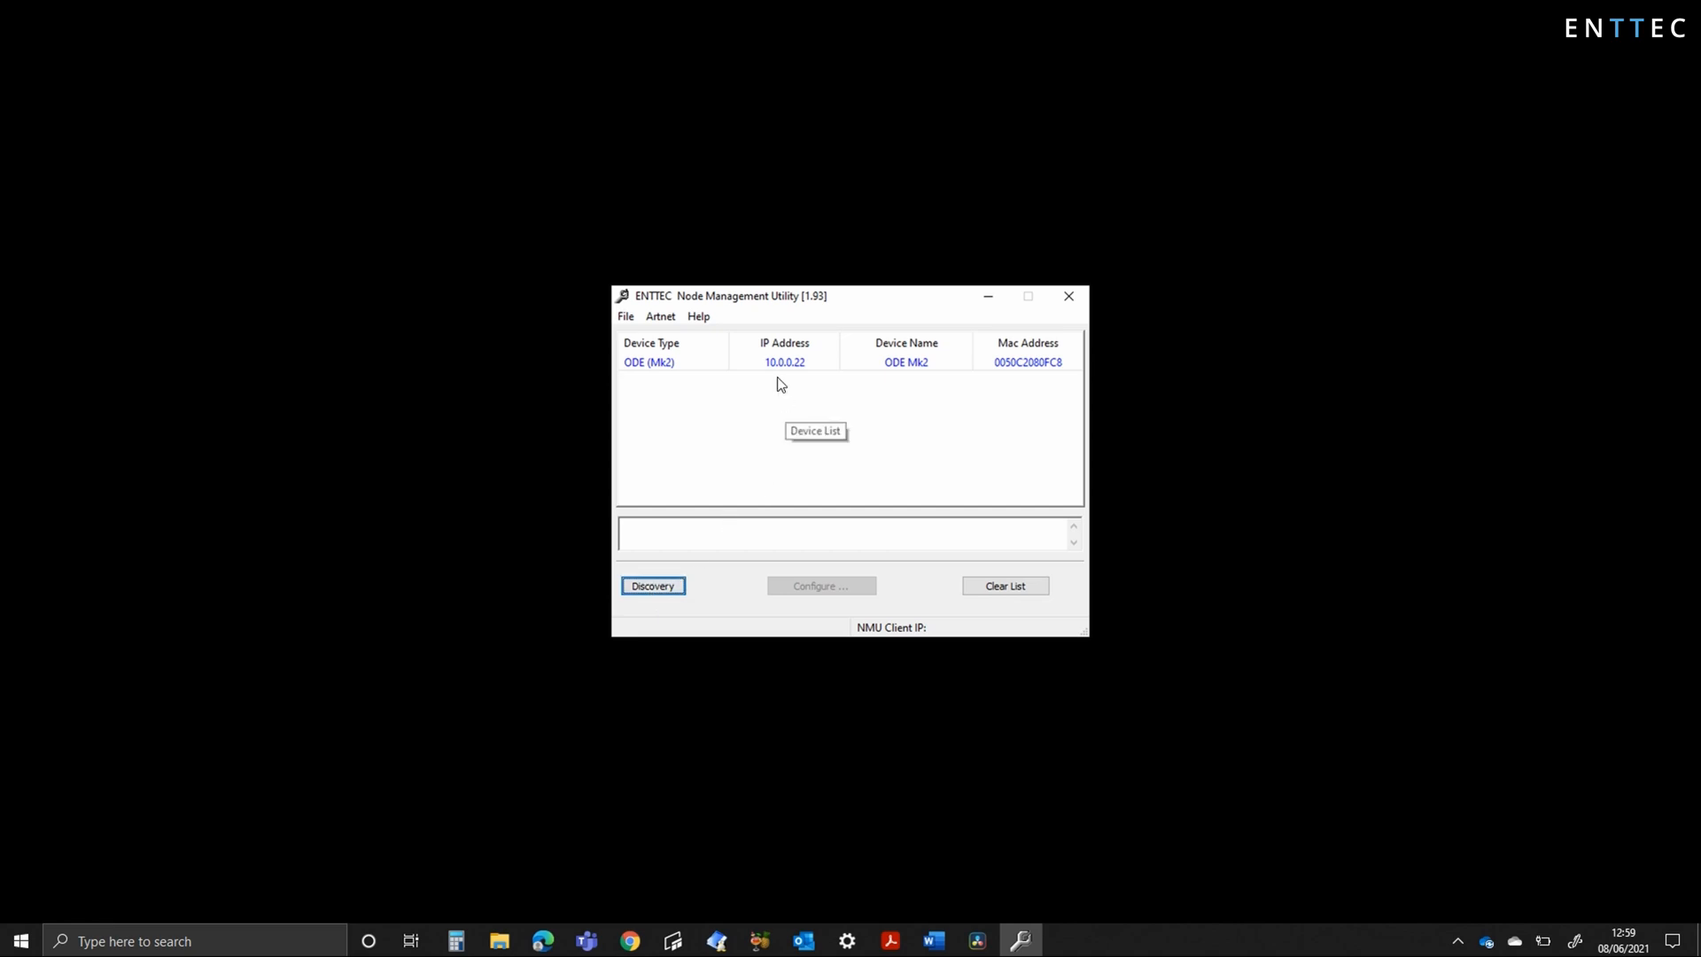
mouse_move(822, 369)
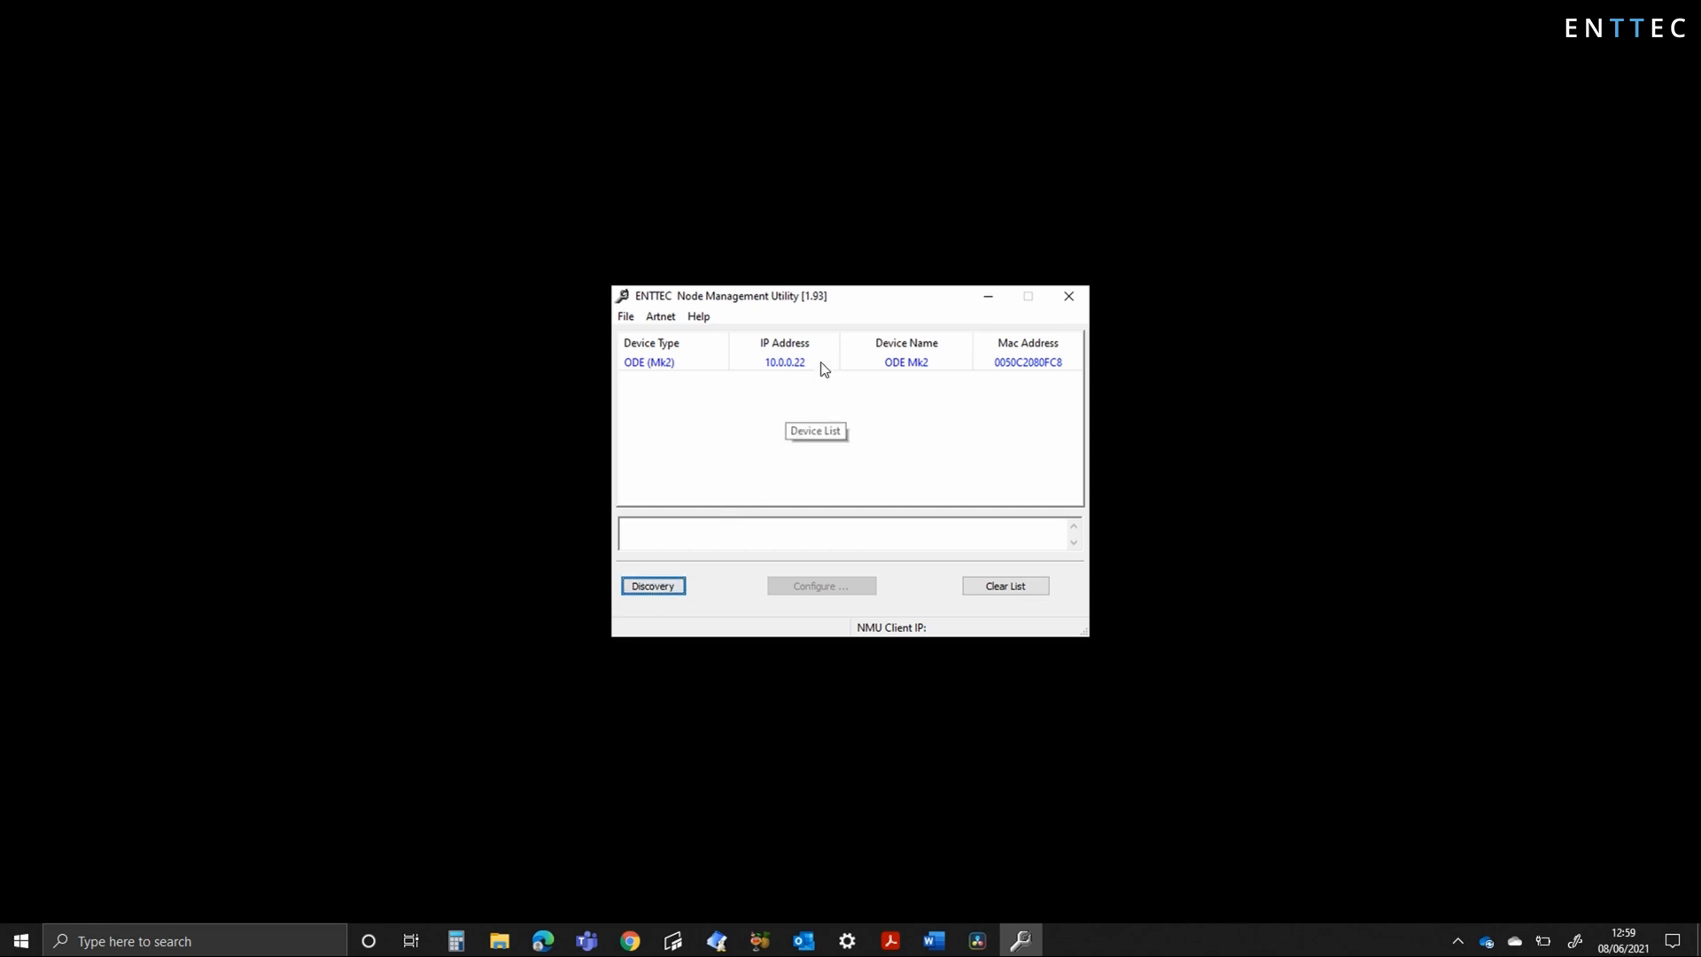
left_click(783, 362)
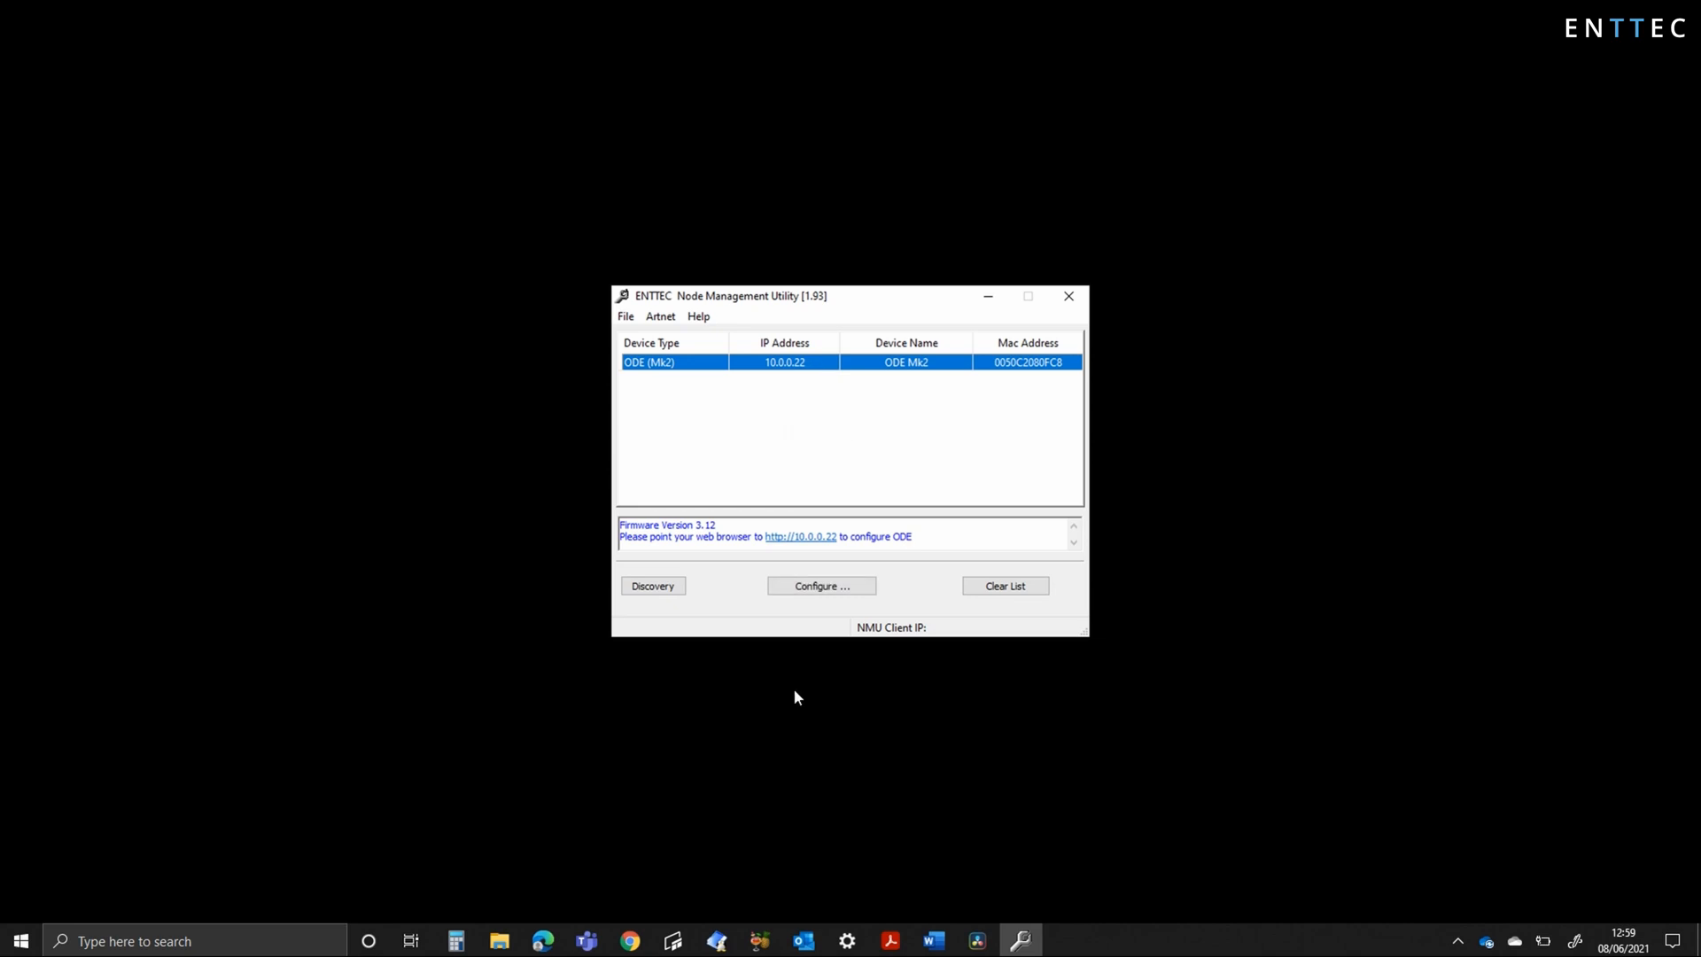
left_click(821, 586)
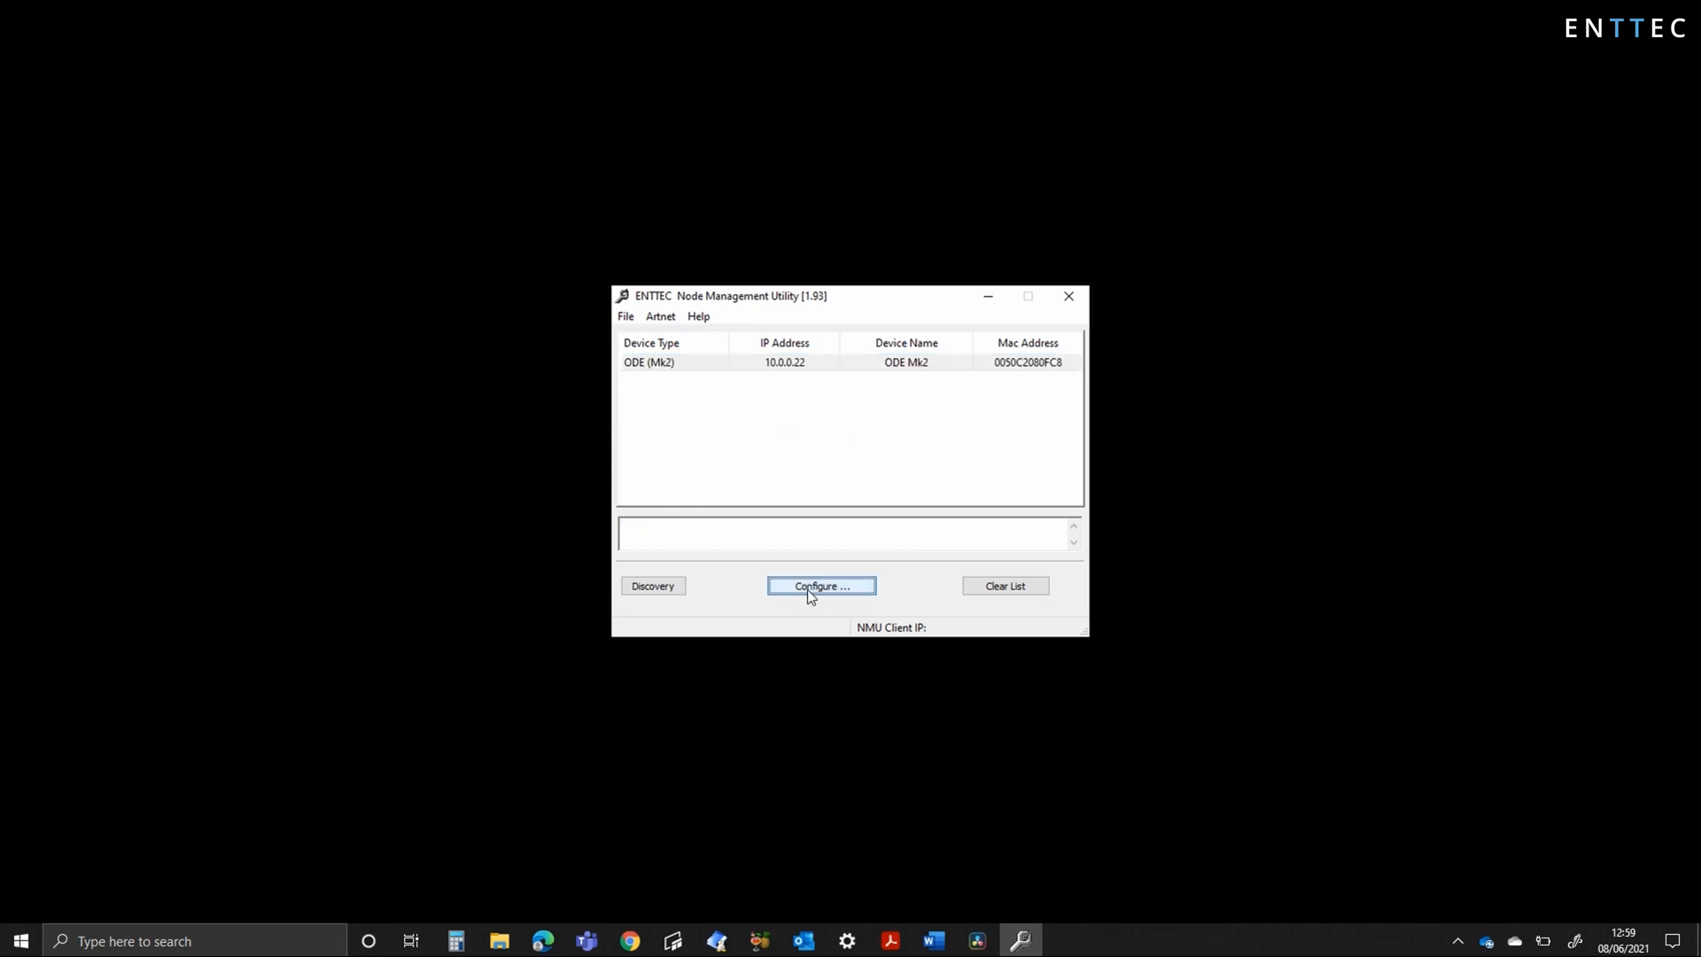
Load the ODE Mk2 web home page at 10.0.0.22 in the browser
left_click(821, 585)
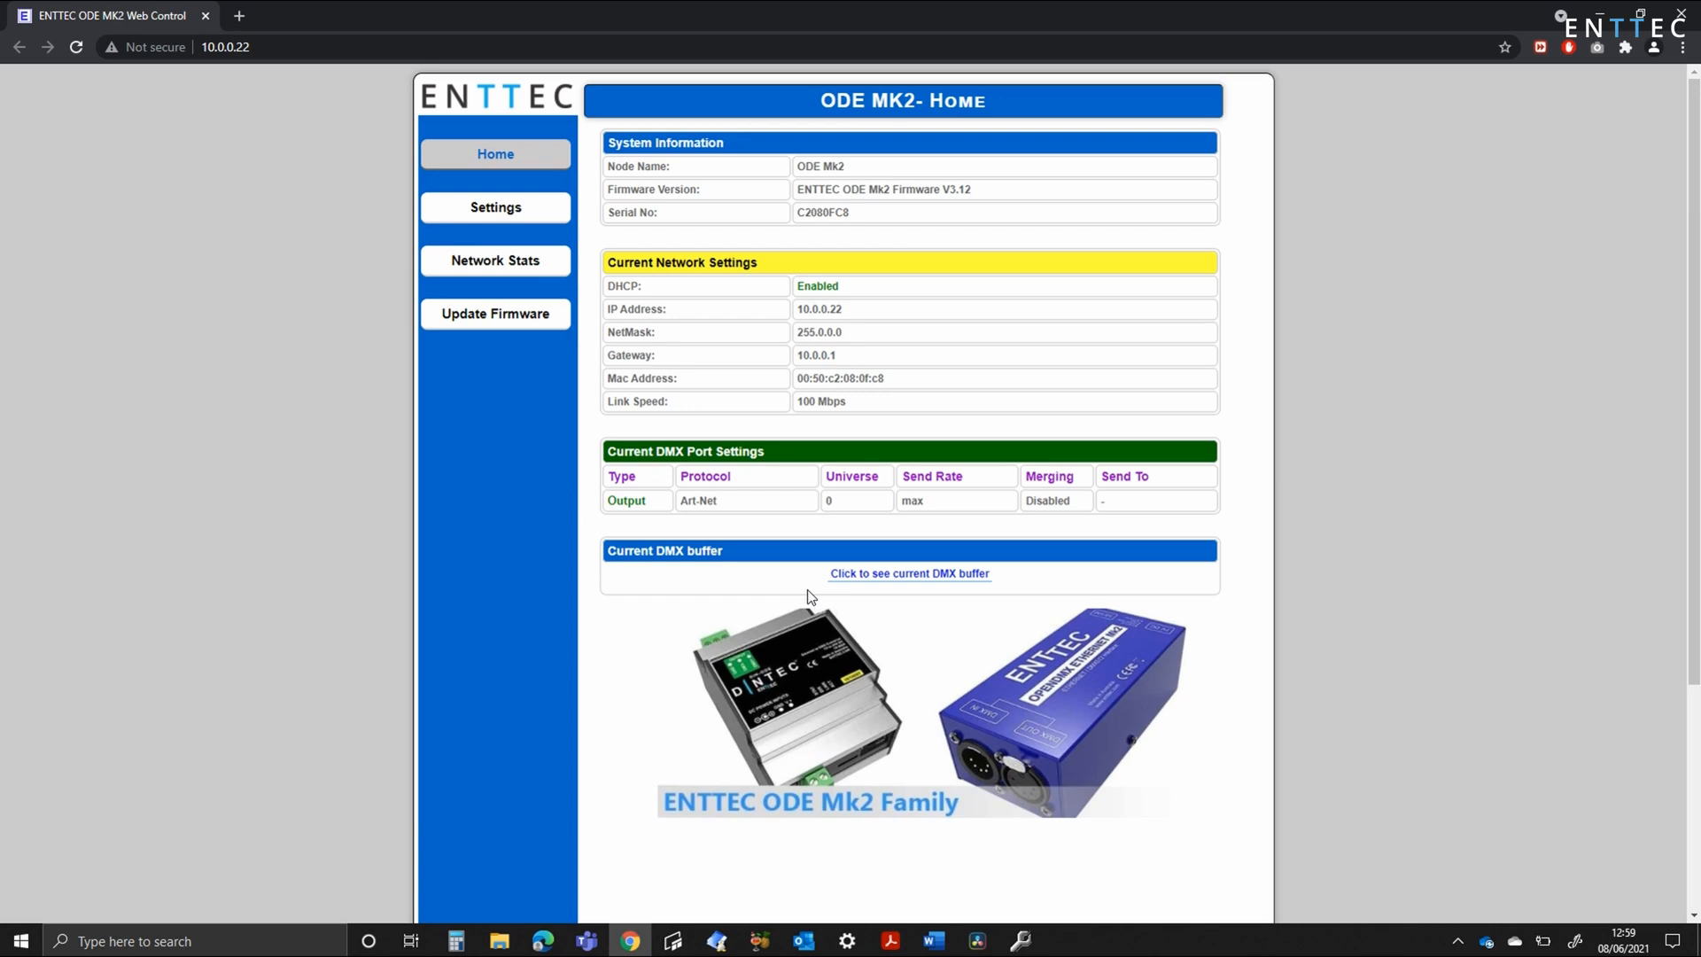
mouse_move(672, 438)
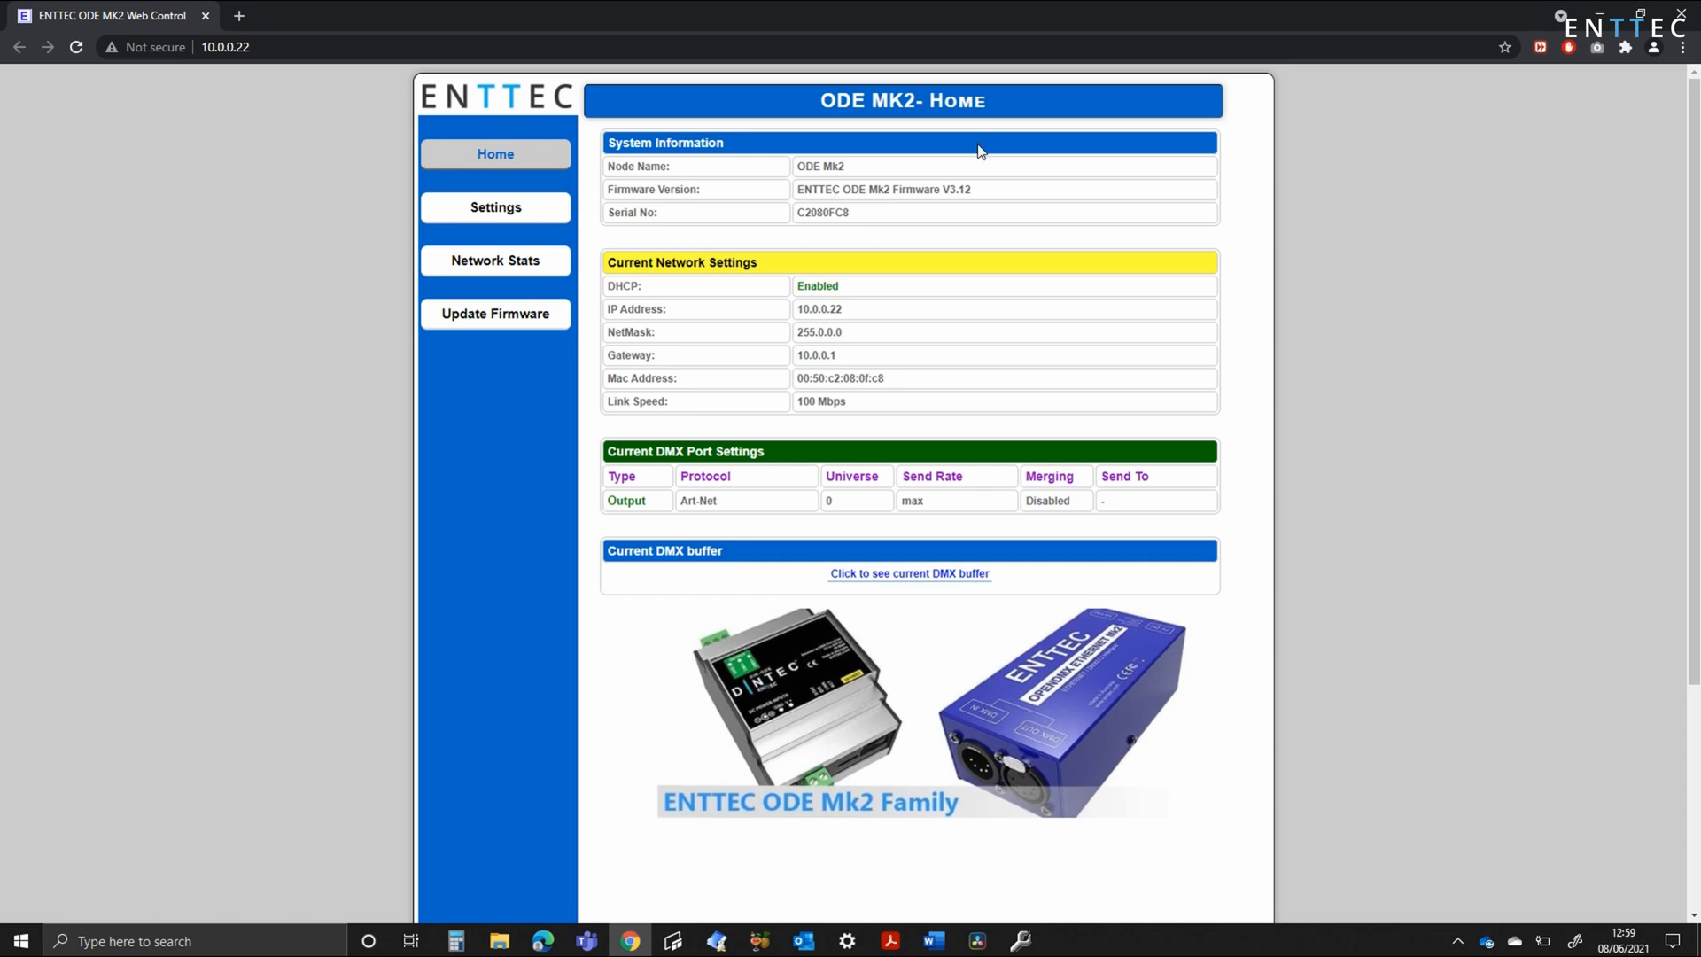
mouse_move(876, 345)
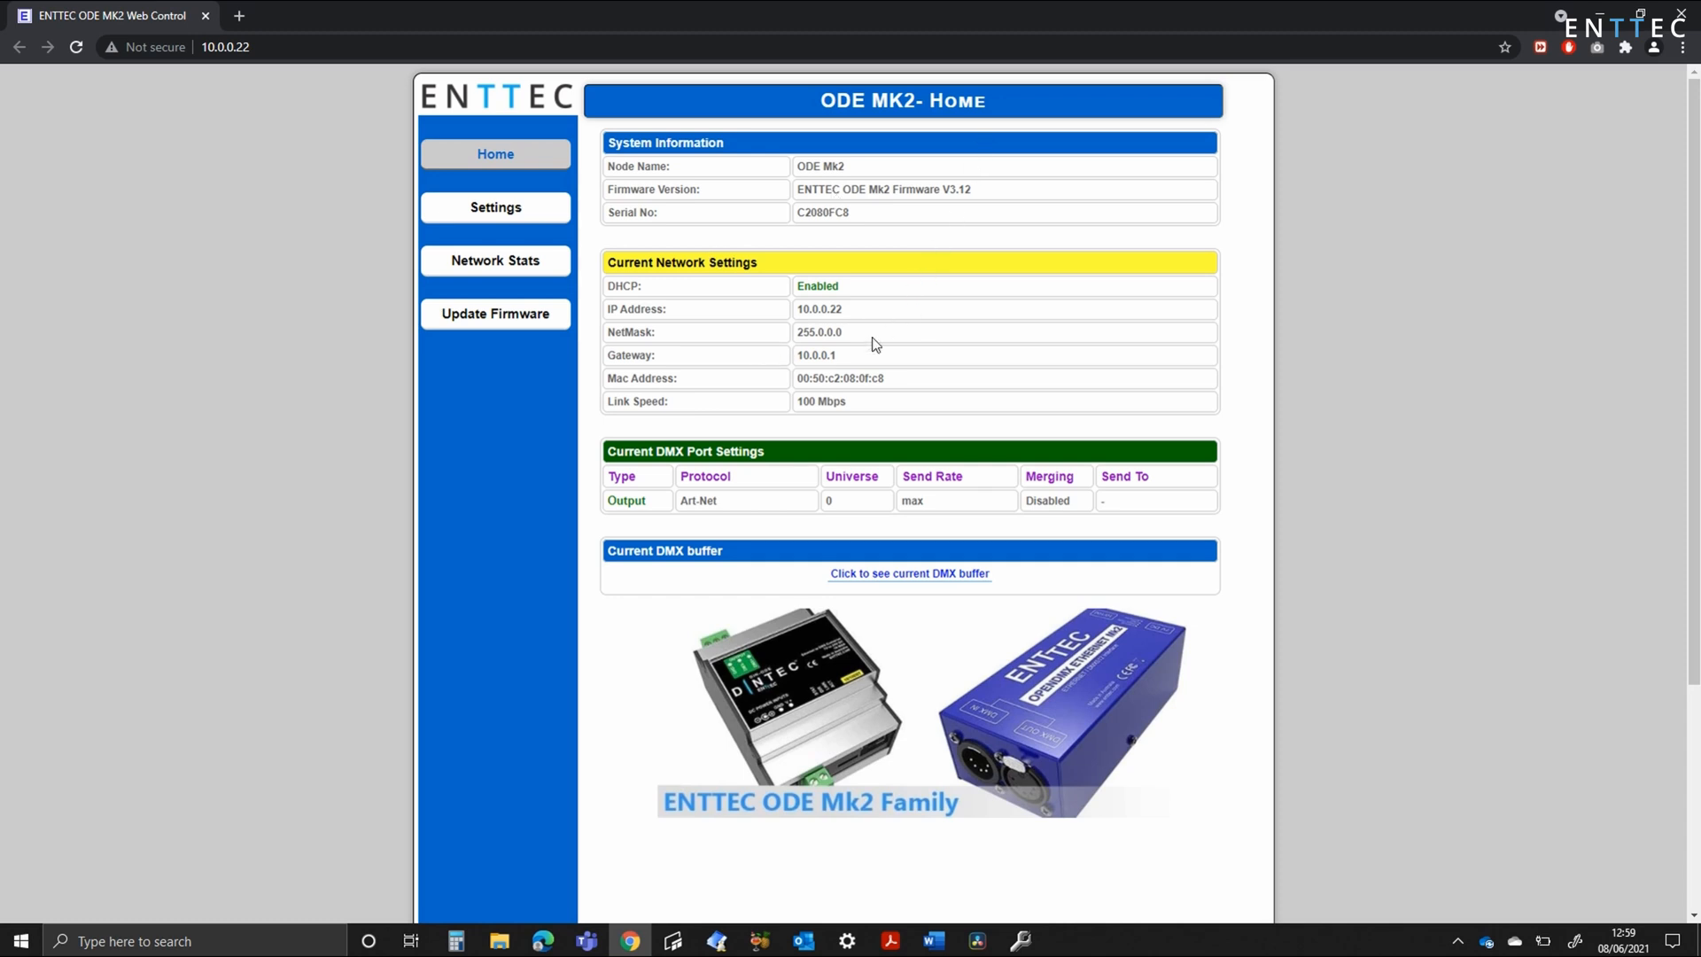
mouse_move(860, 372)
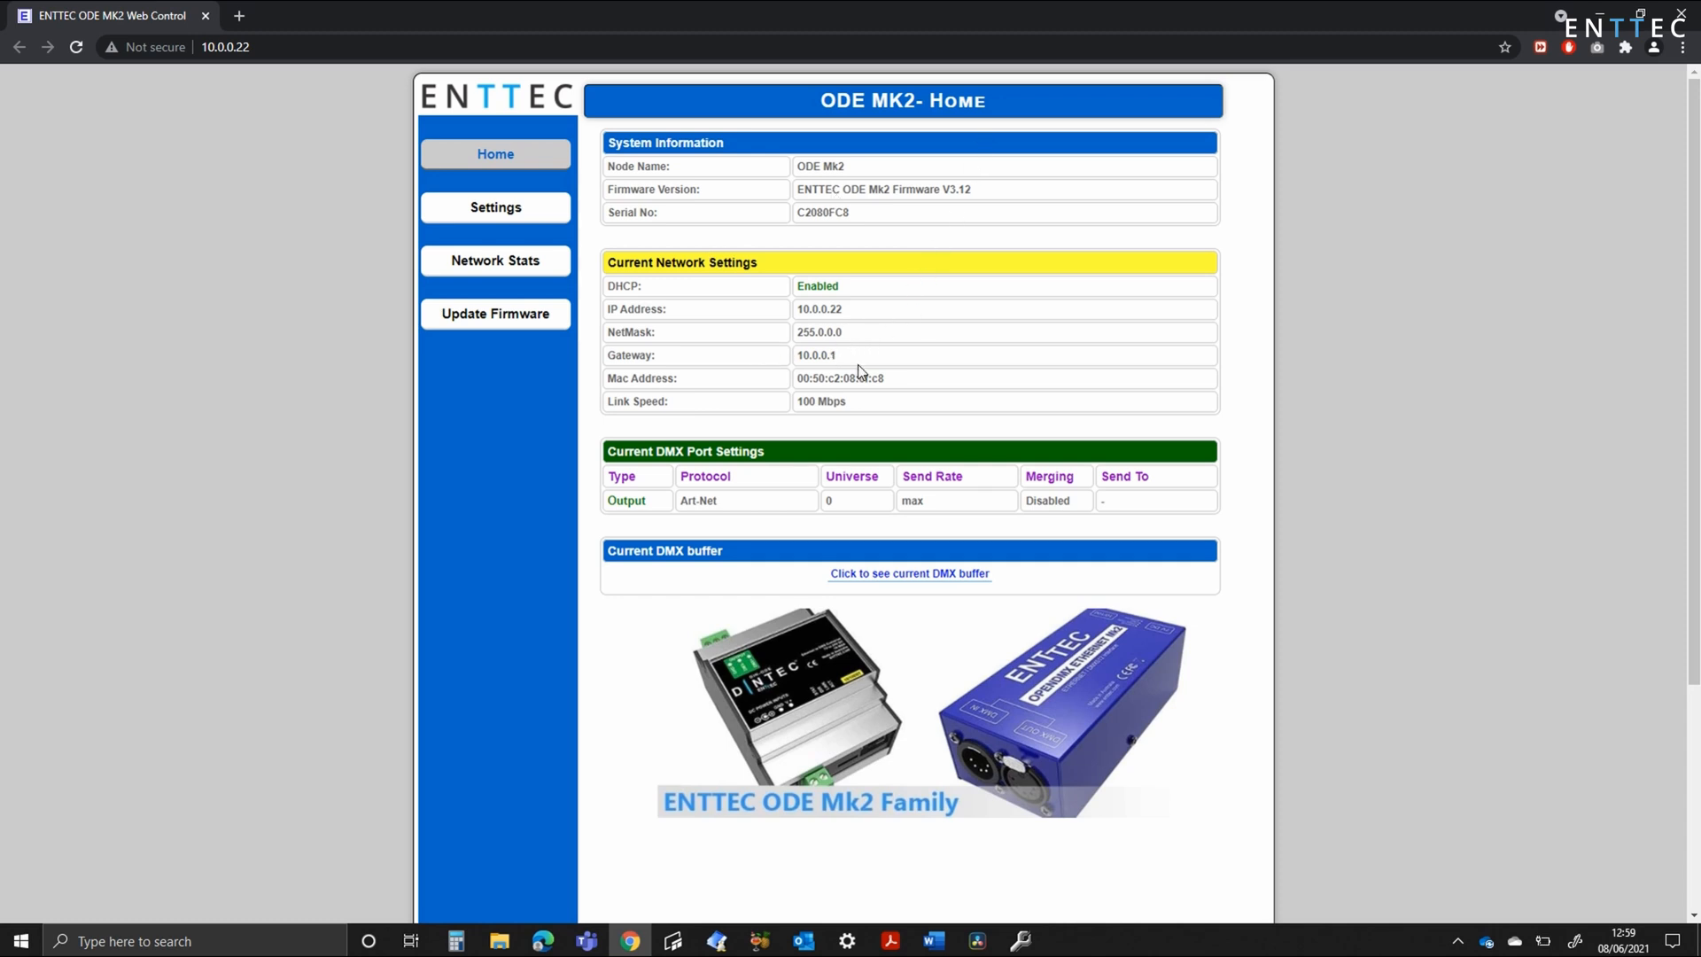
mouse_move(706, 502)
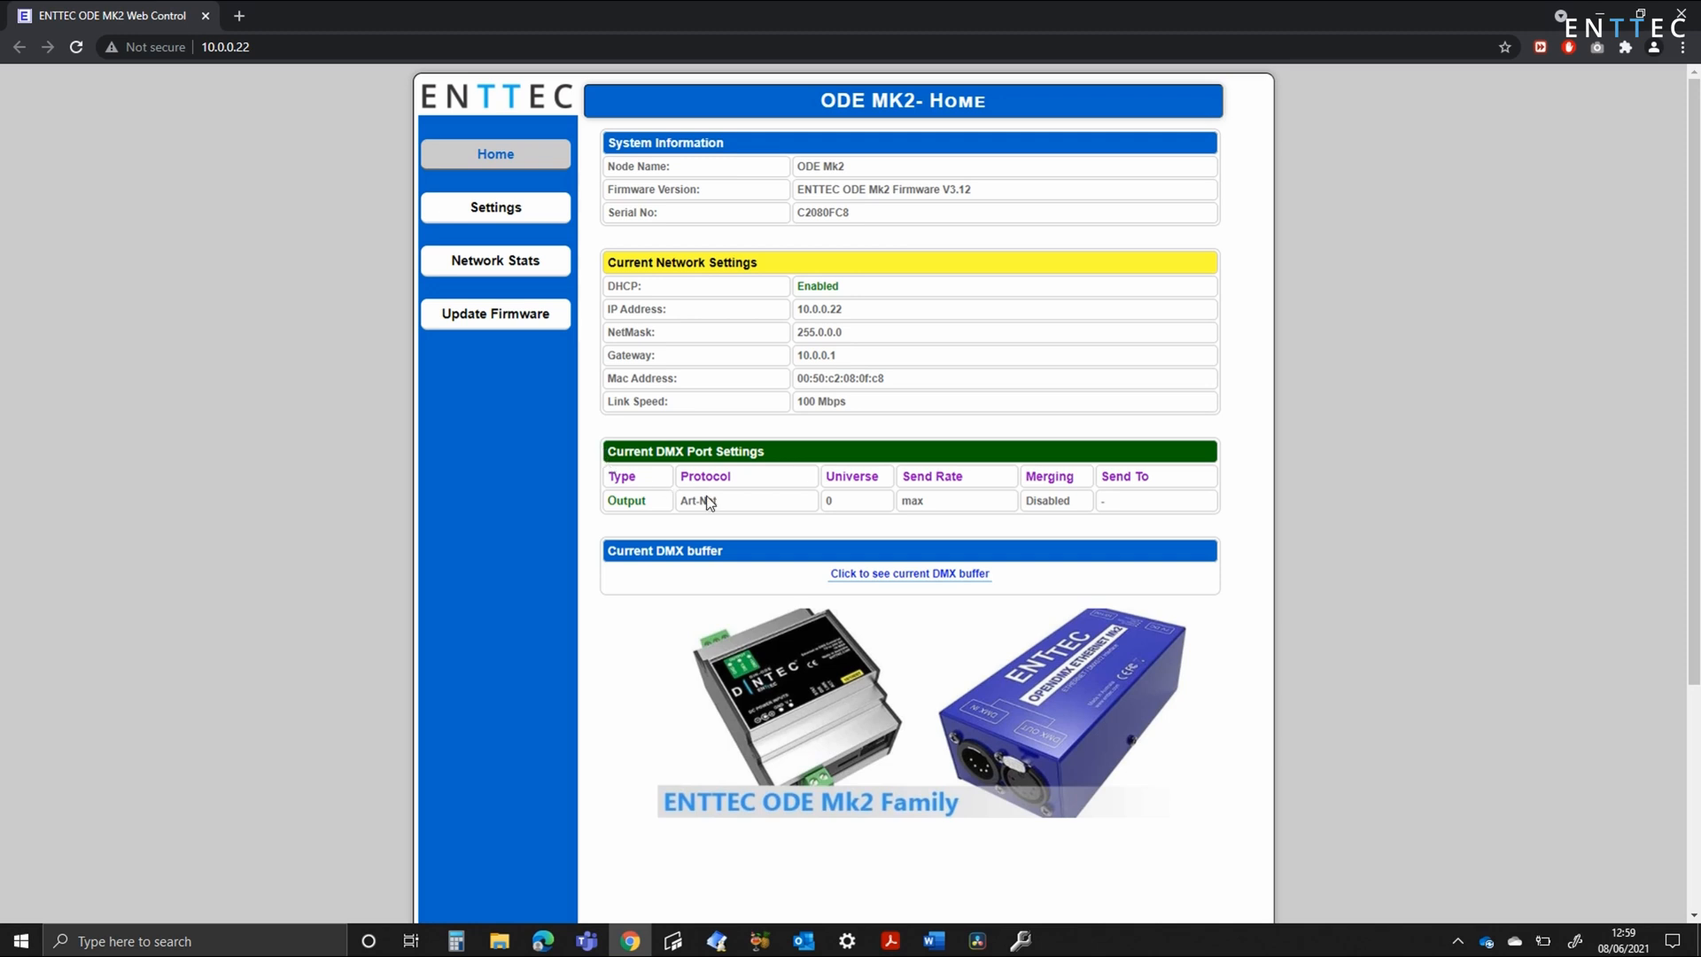
mouse_move(884, 516)
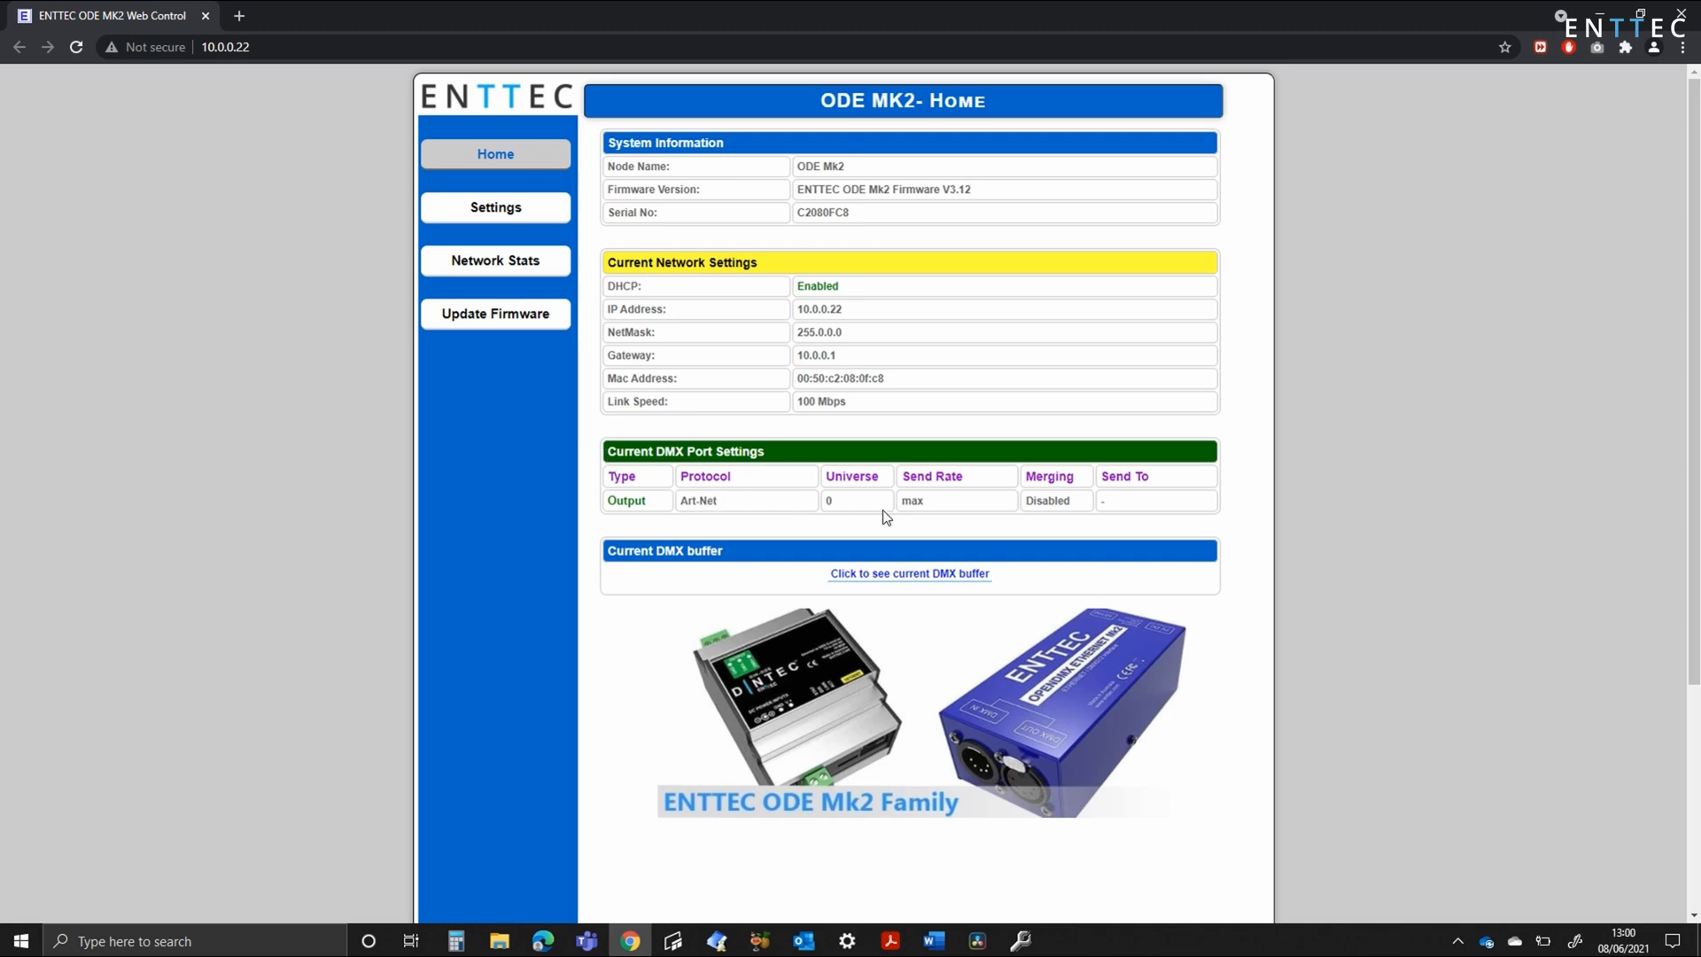
mouse_move(905, 517)
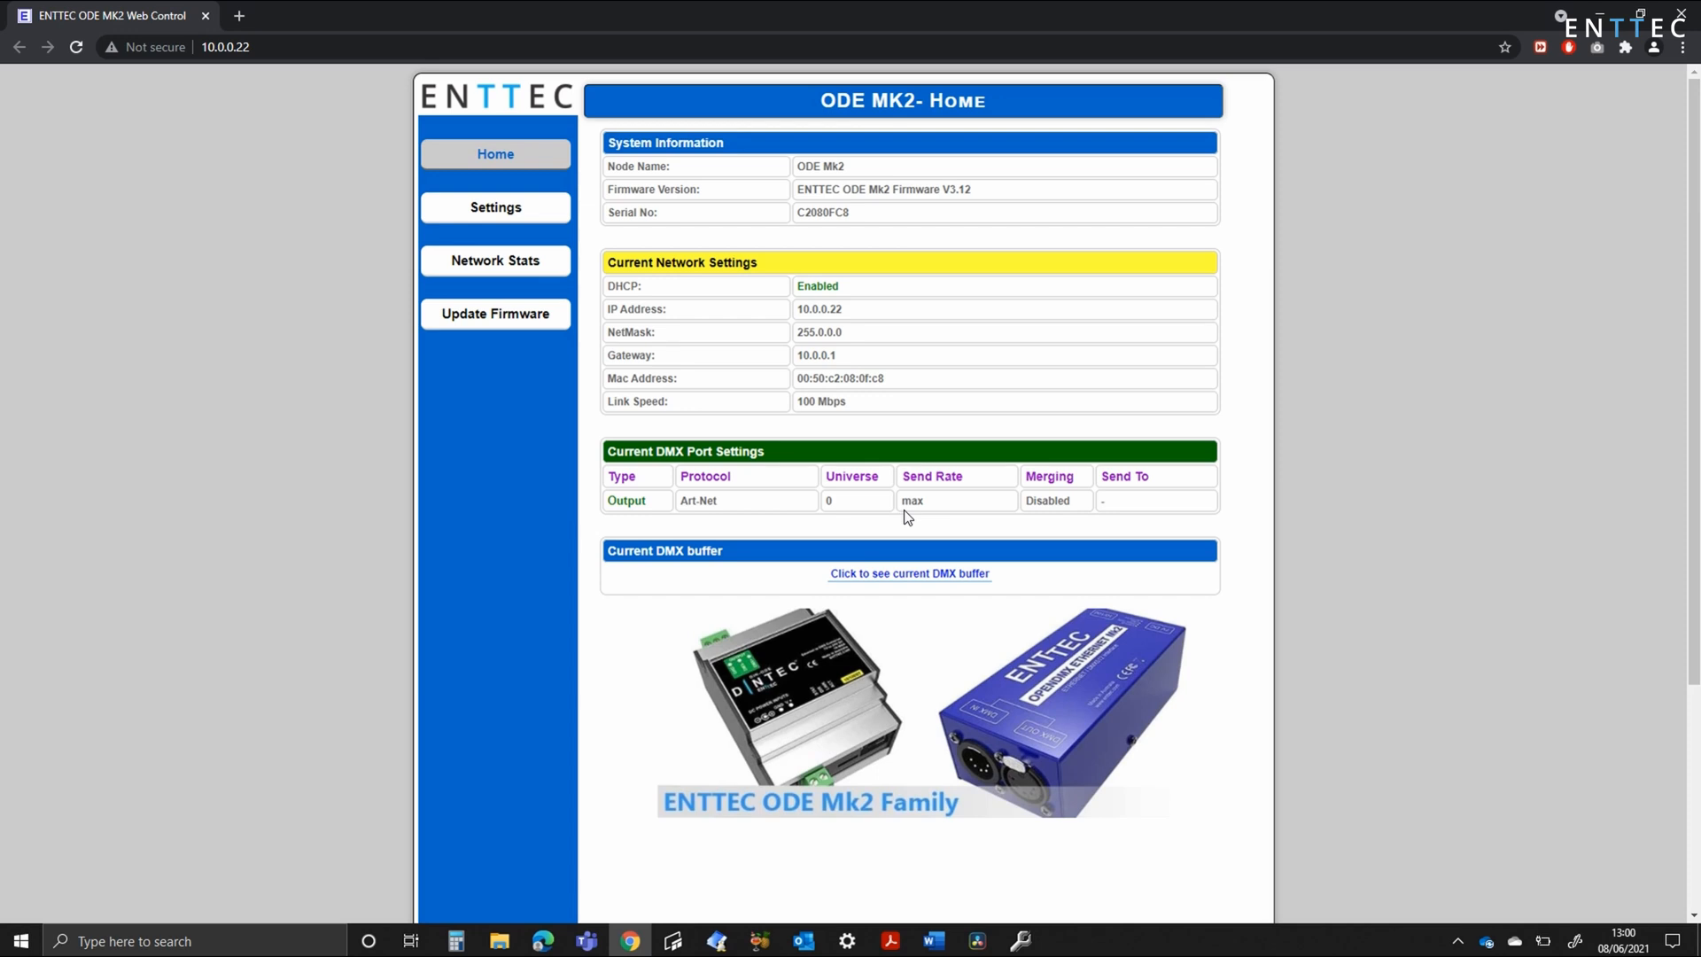
mouse_move(1163, 492)
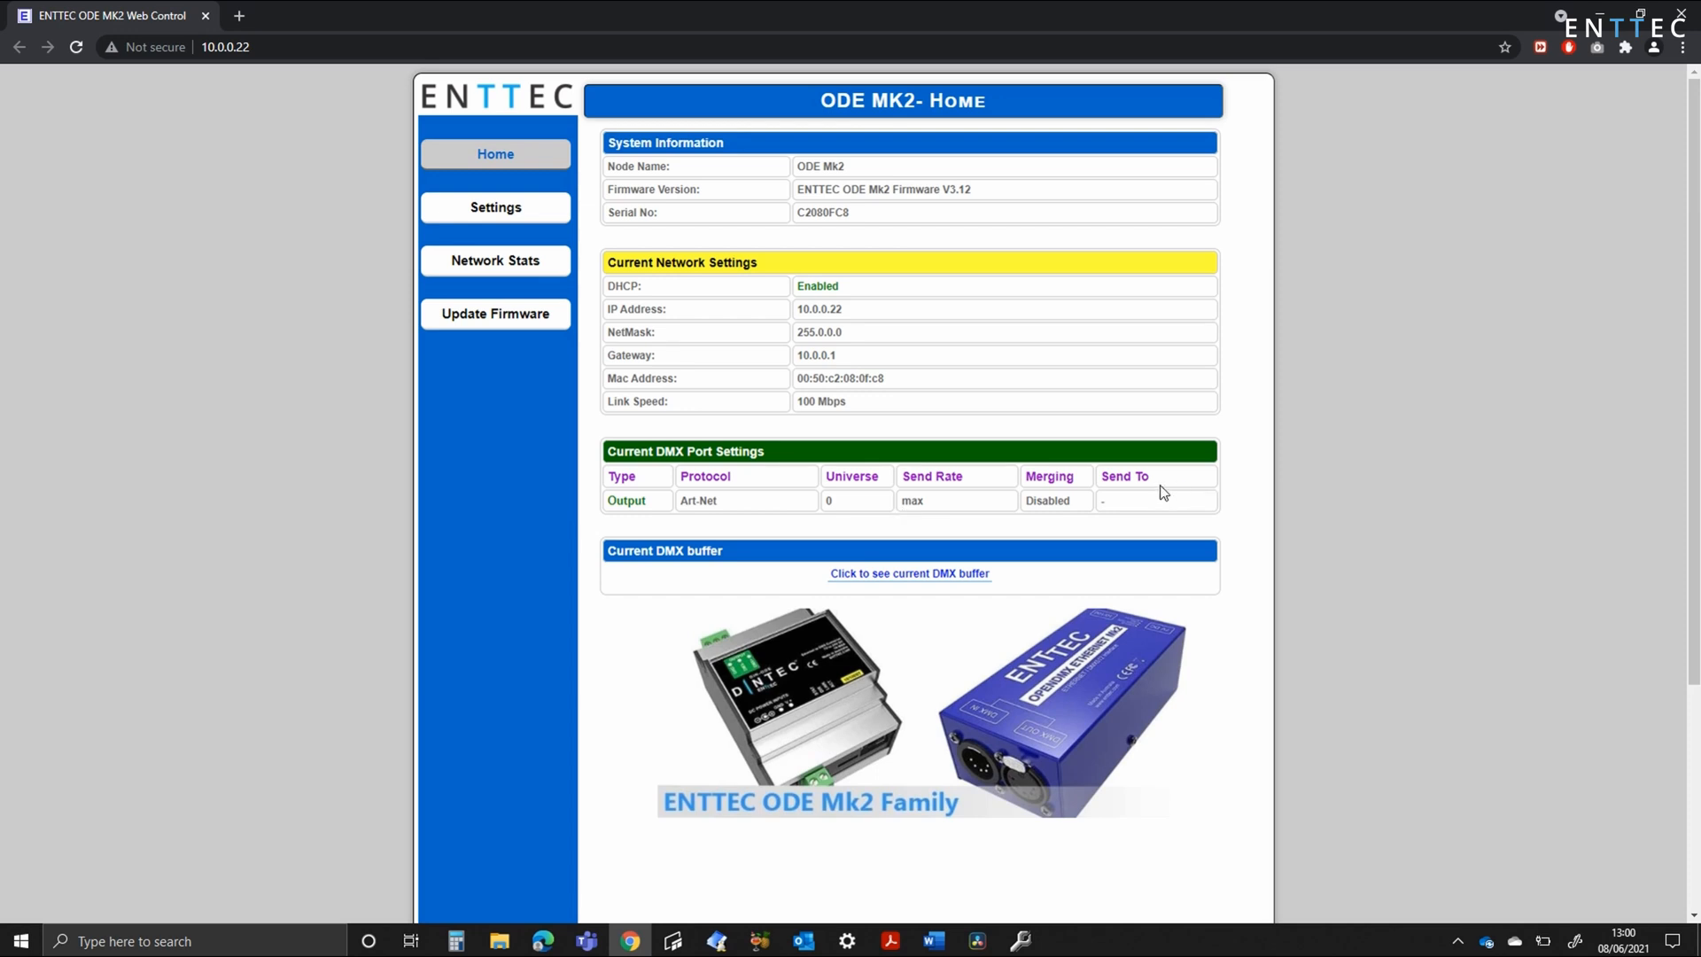
Go to the Settings page and list the DMX protocol options Art-Net, ESP and sACN
left_click(494, 208)
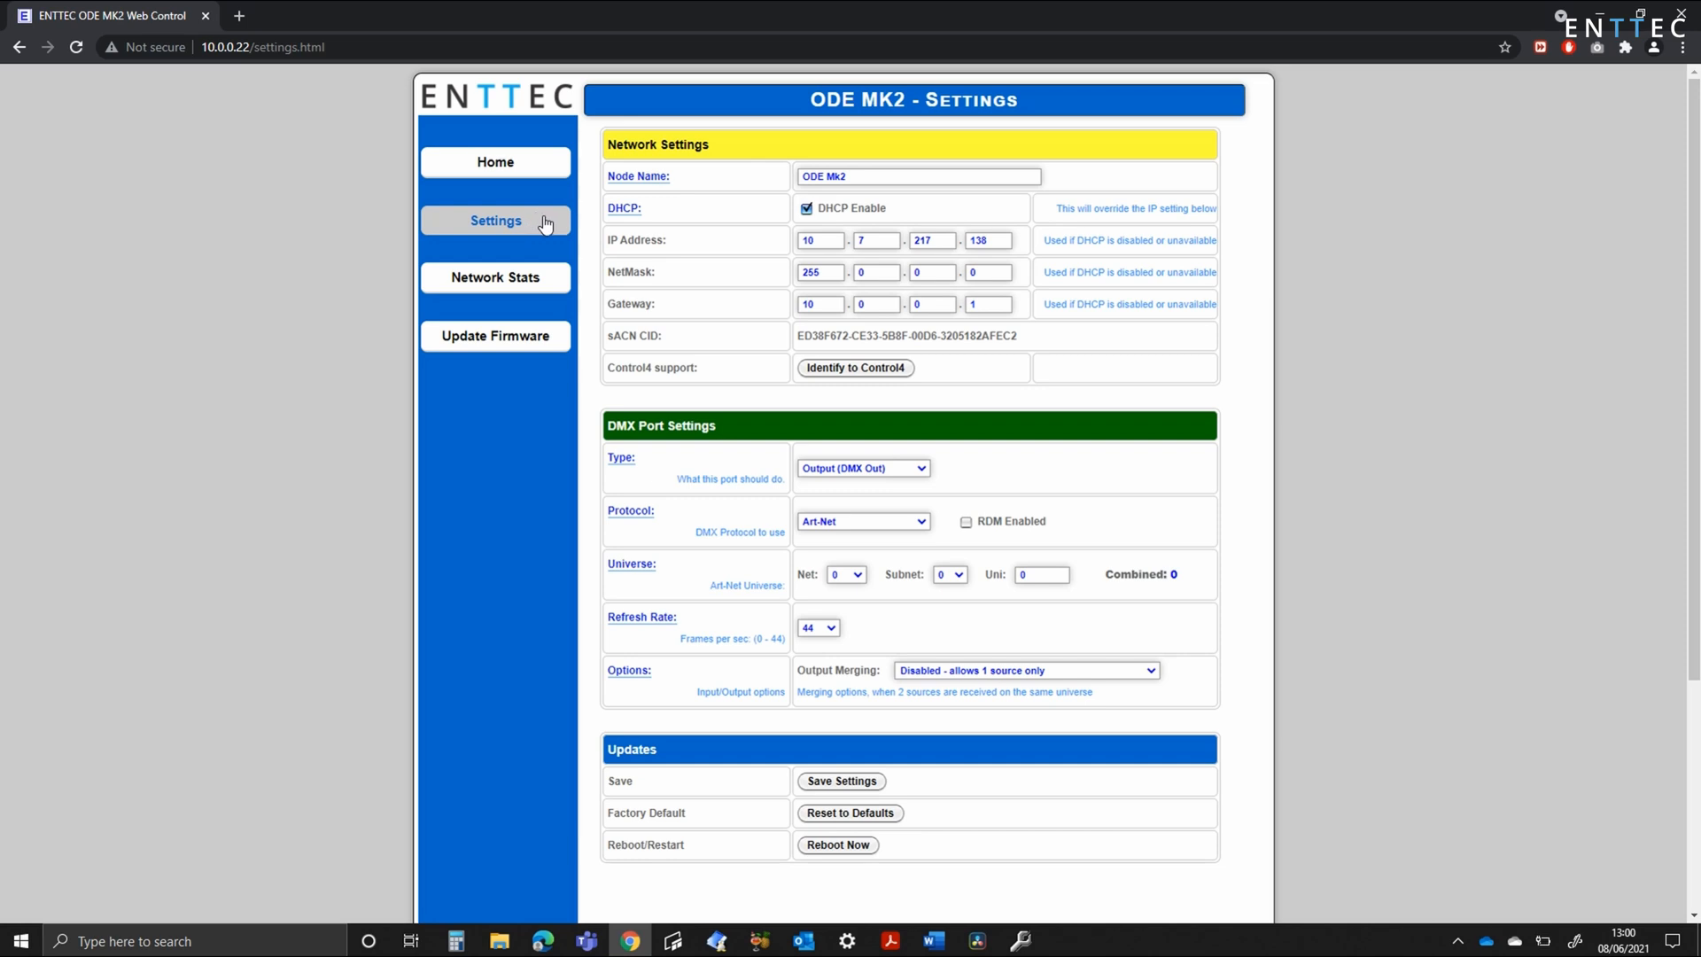
mouse_move(1113, 151)
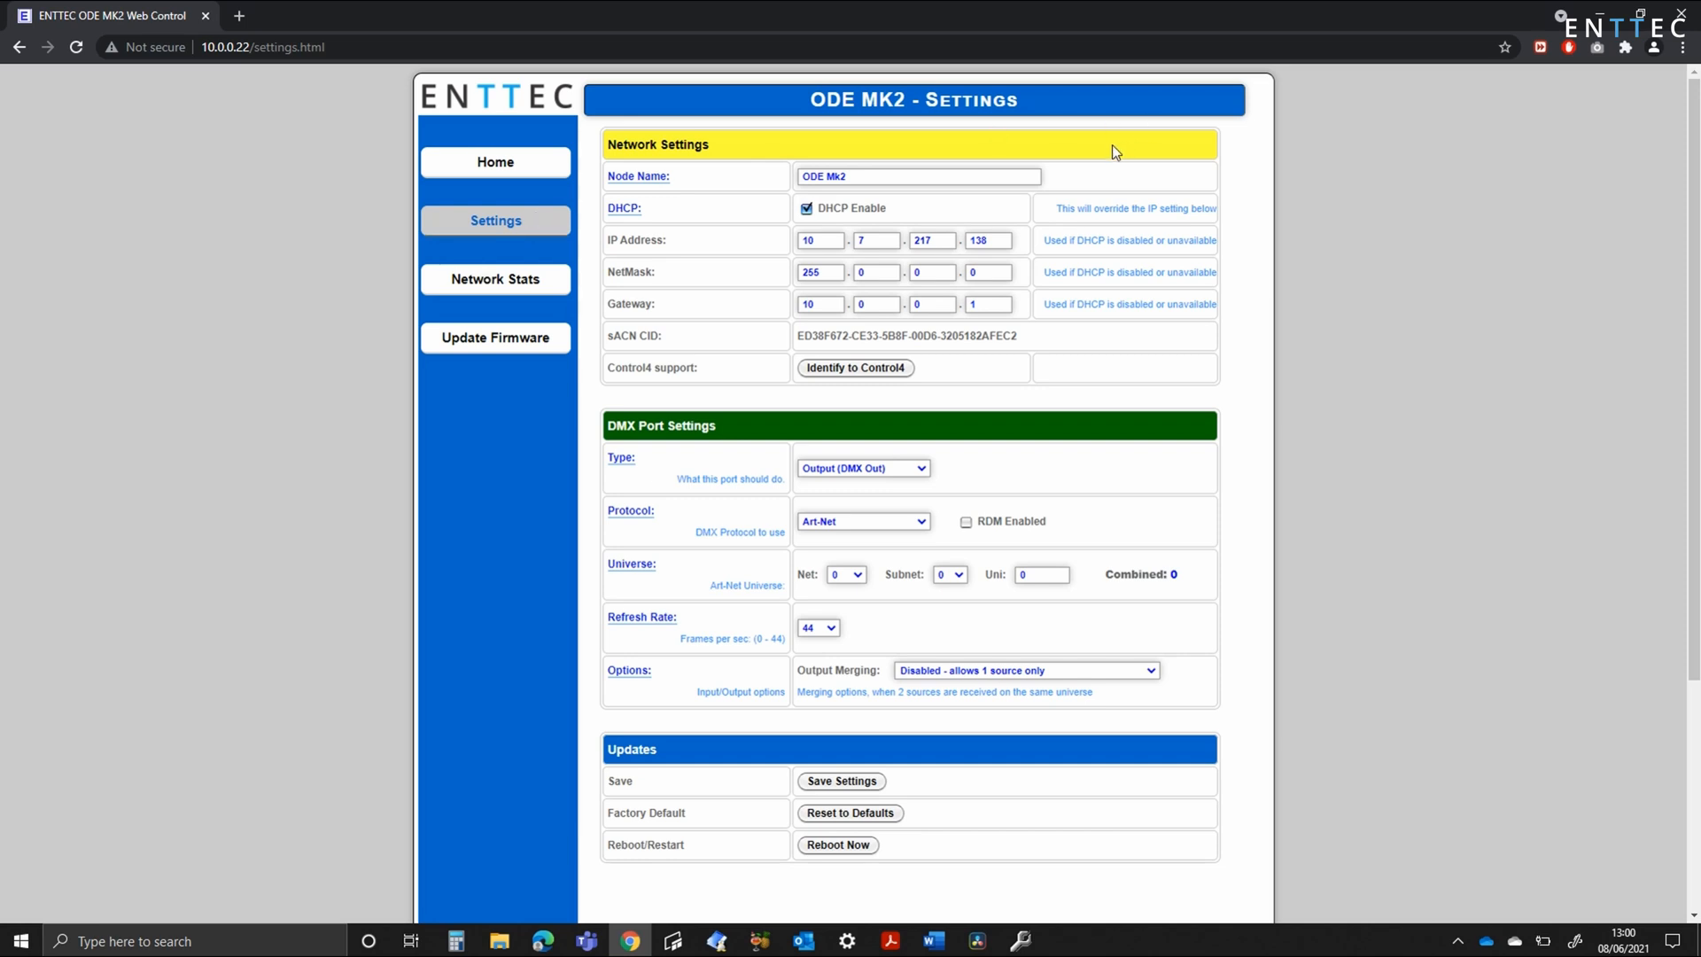
mouse_move(905, 218)
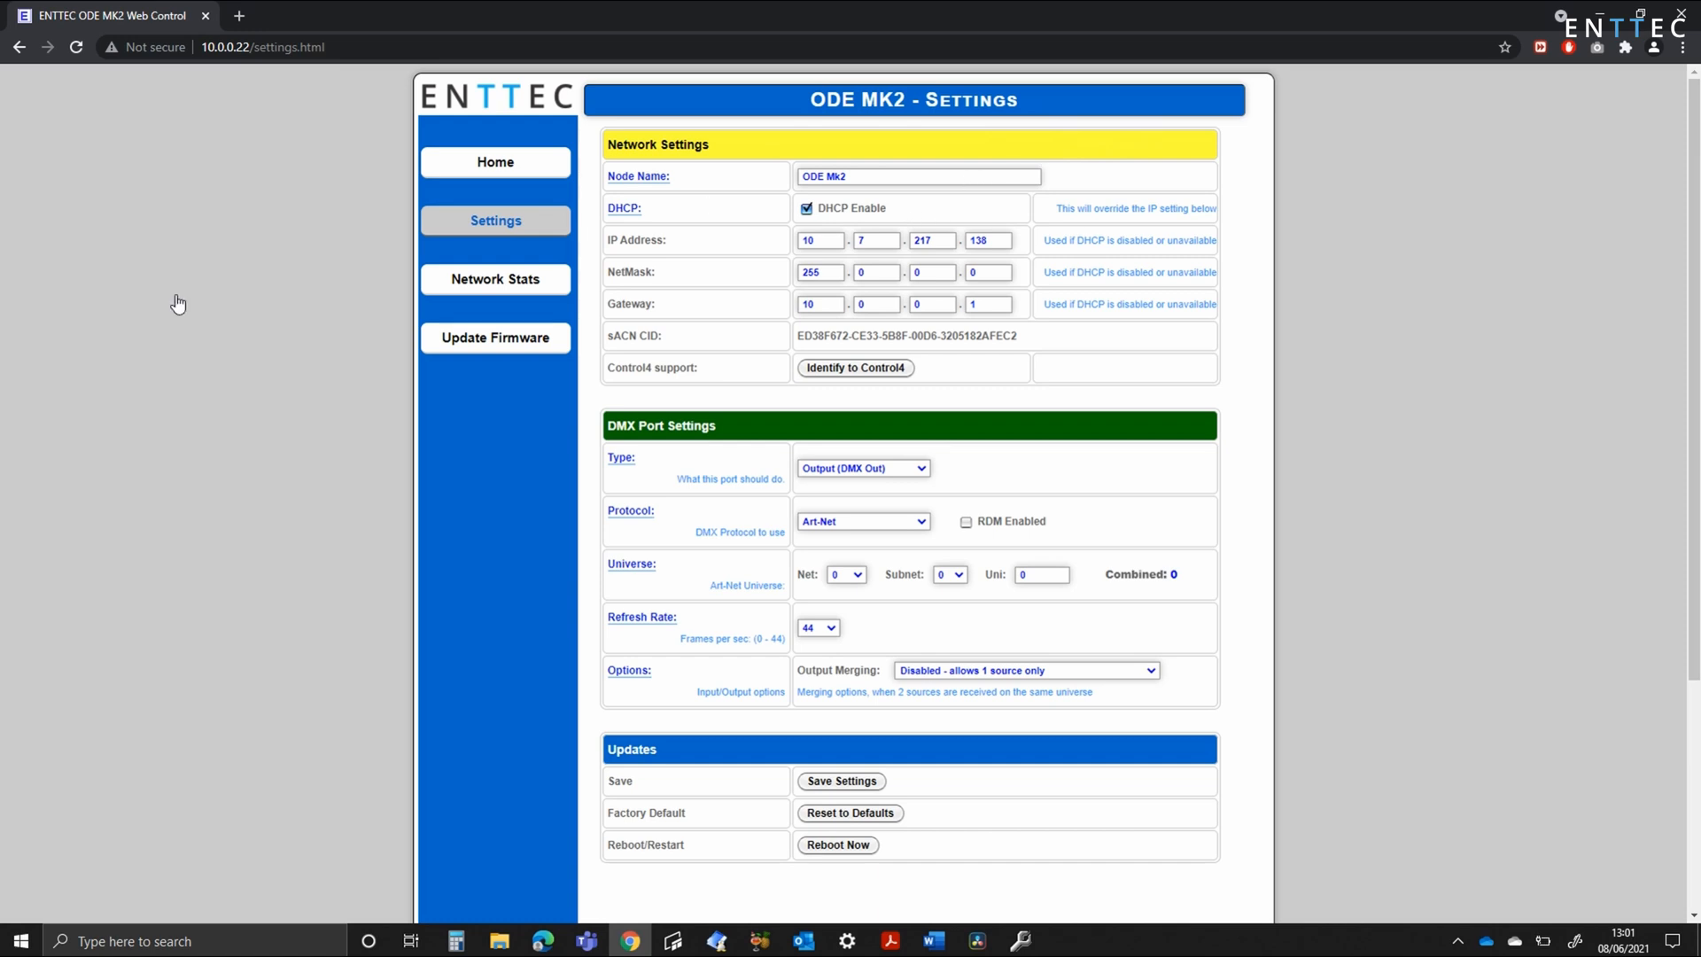
mouse_move(284, 417)
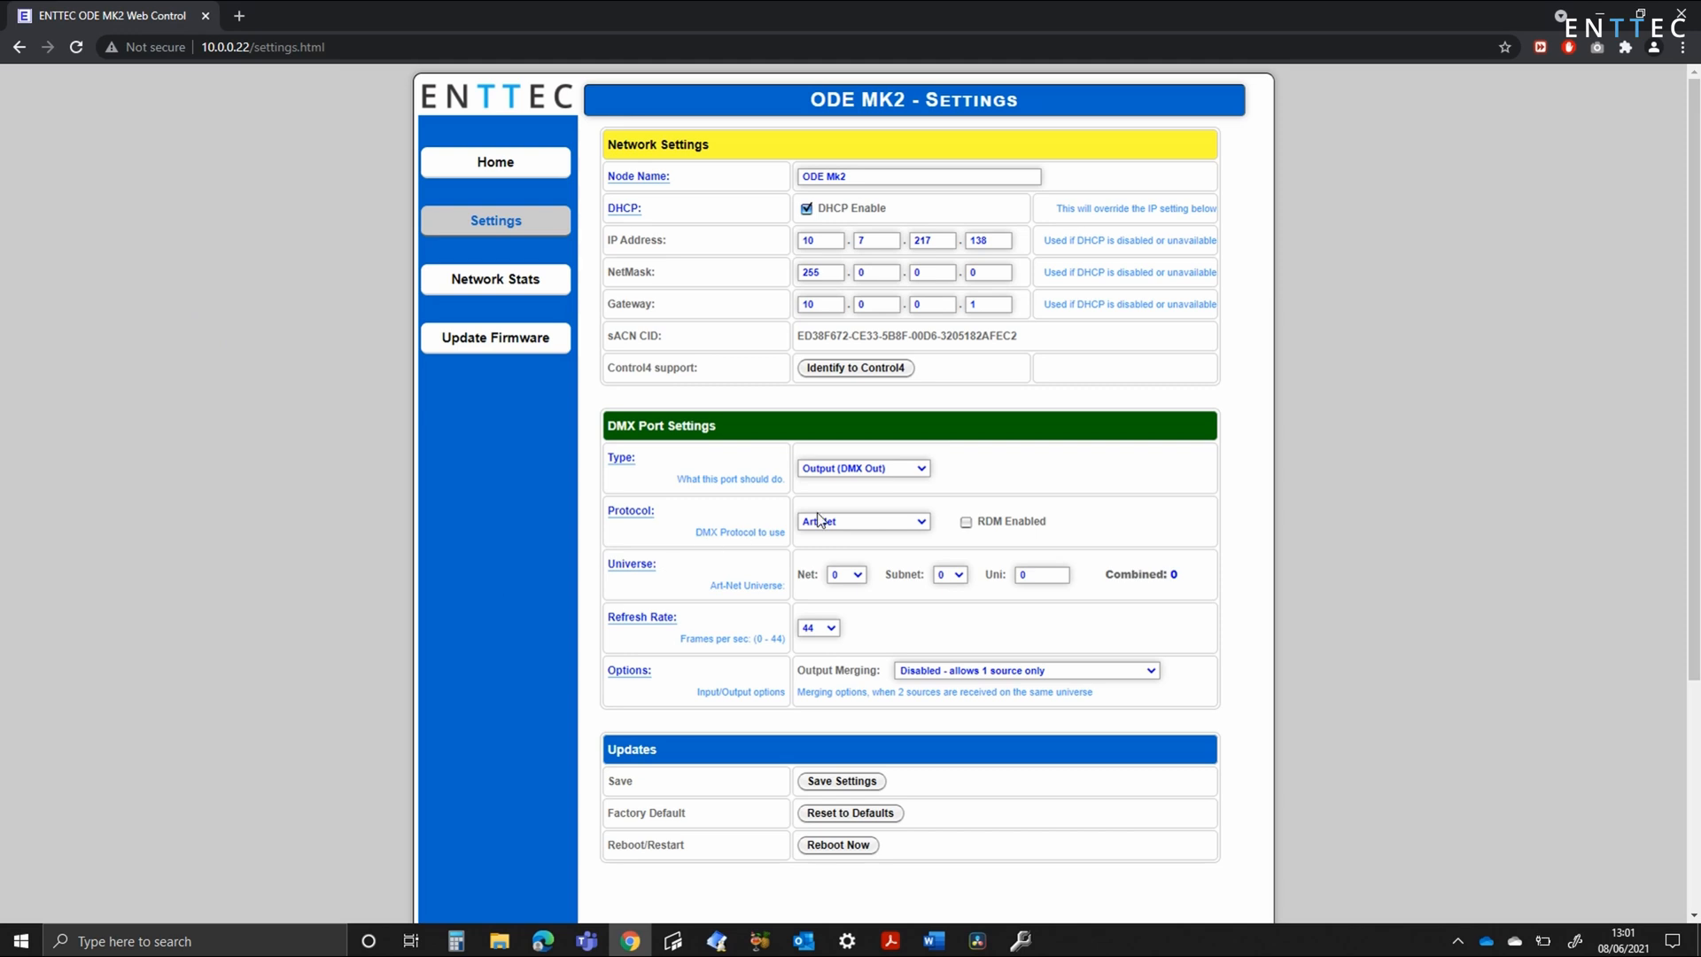
left_click(862, 468)
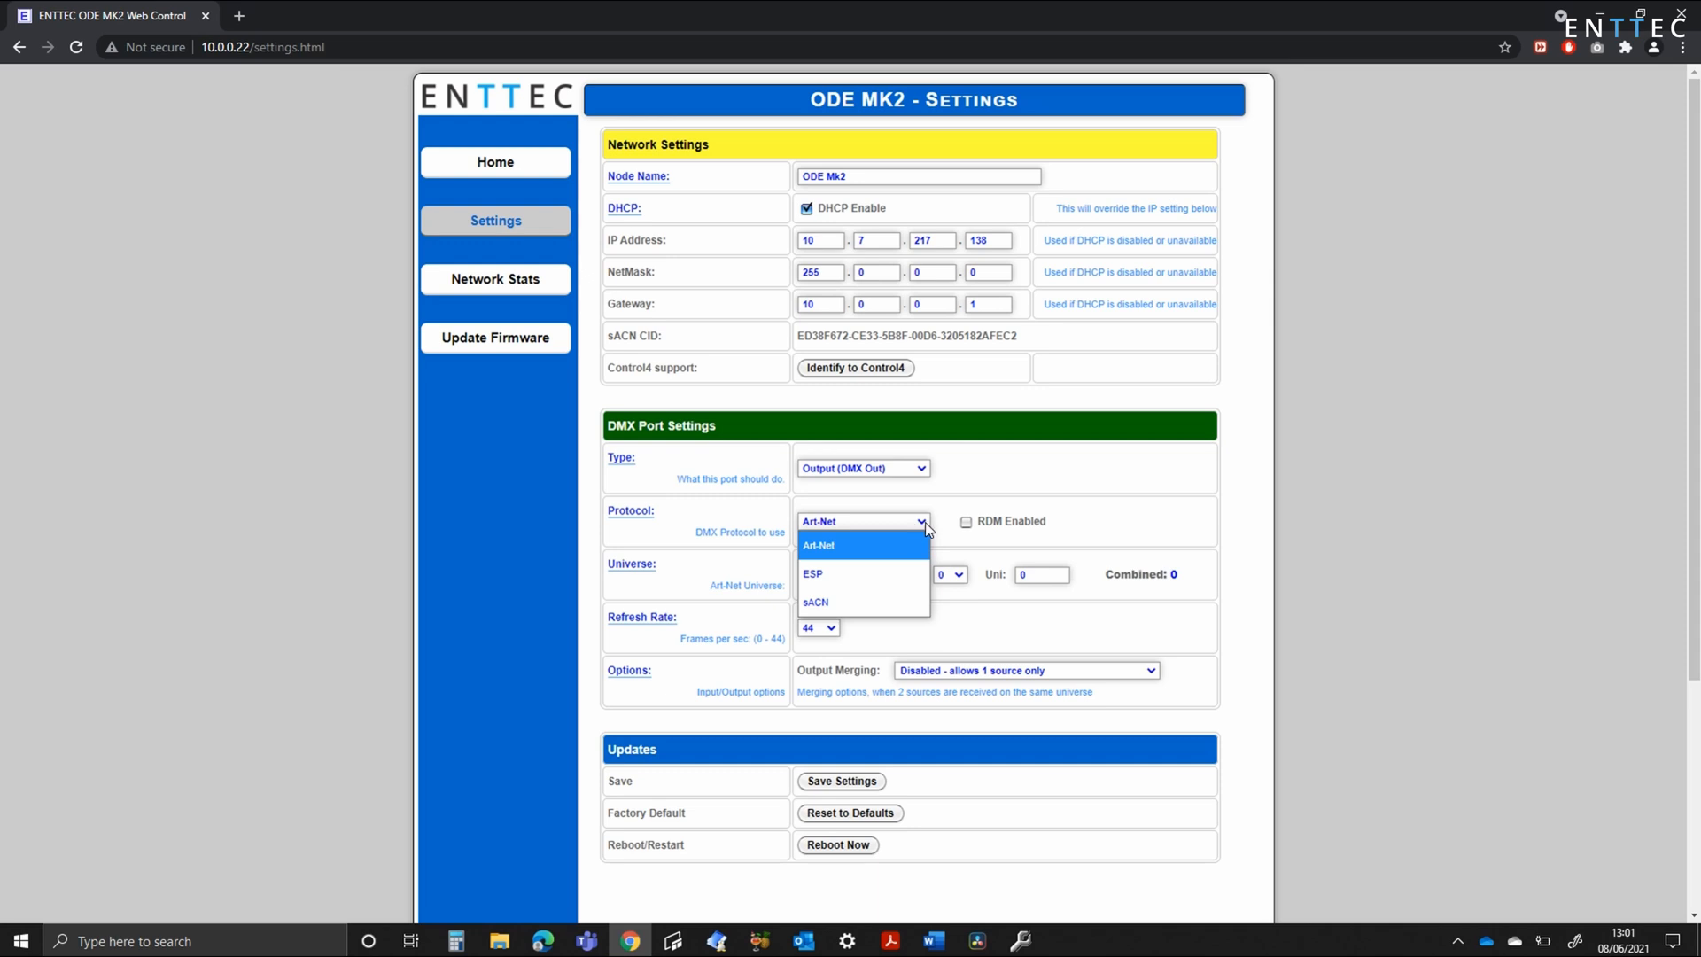
Toggle RDM on and off, then set the port protocol to sACN with universe 1
left_click(818, 545)
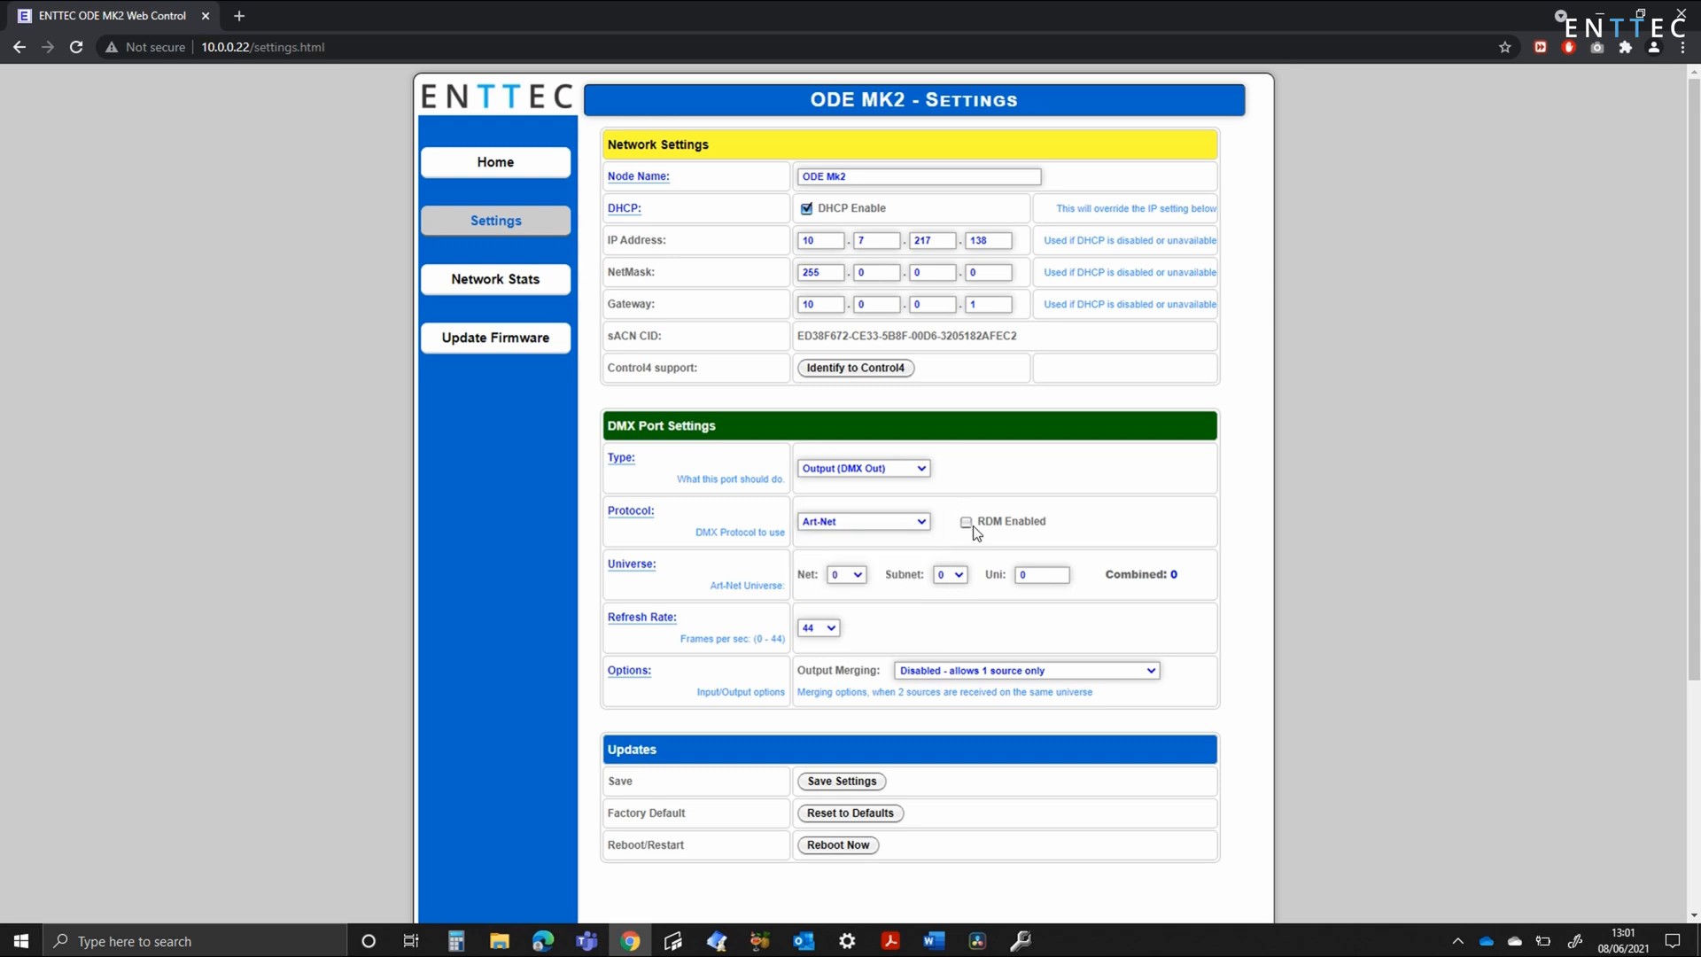
left_click(966, 522)
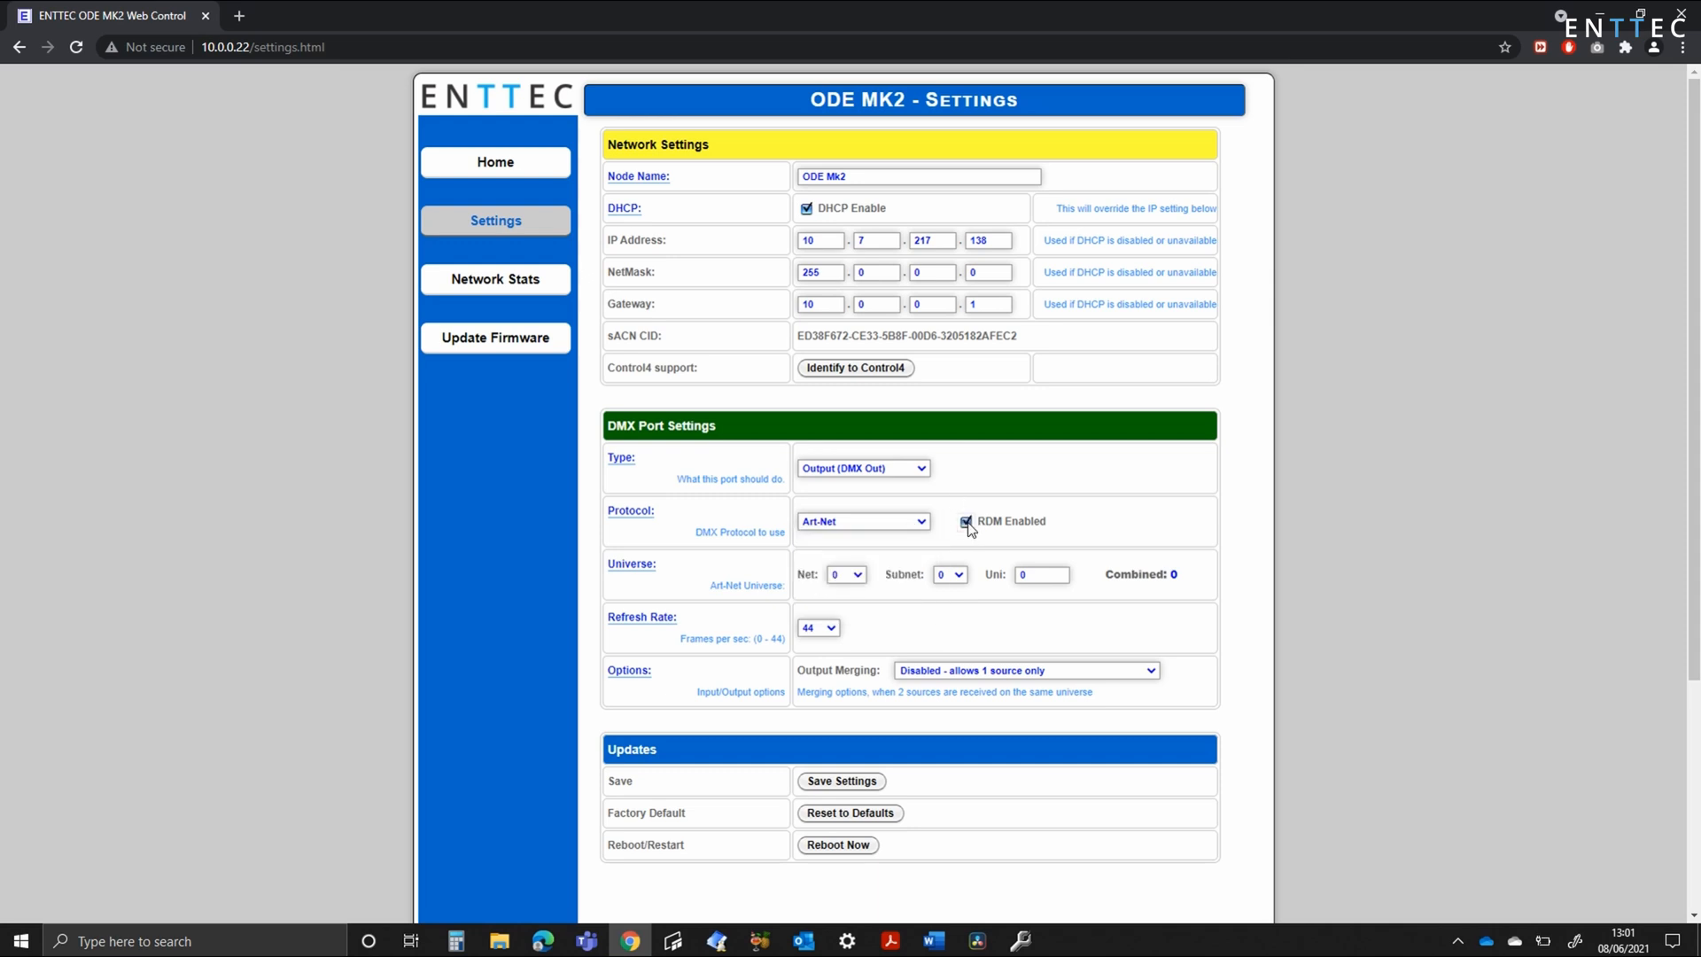
left_click(966, 526)
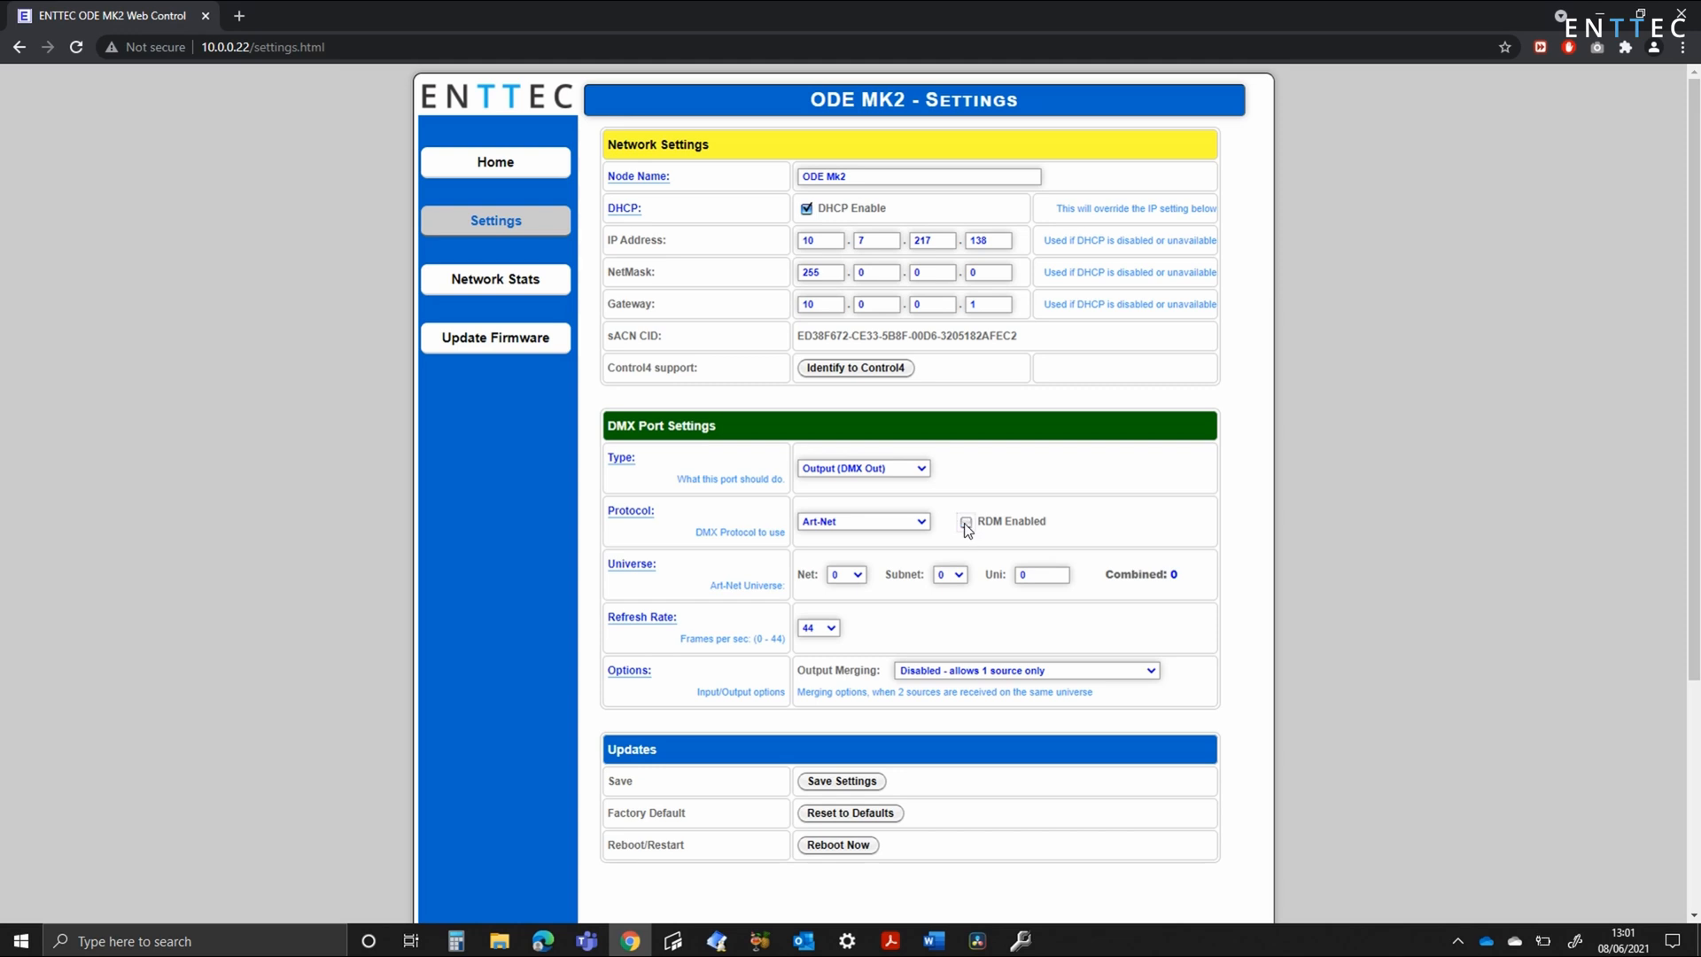
left_click(852, 574)
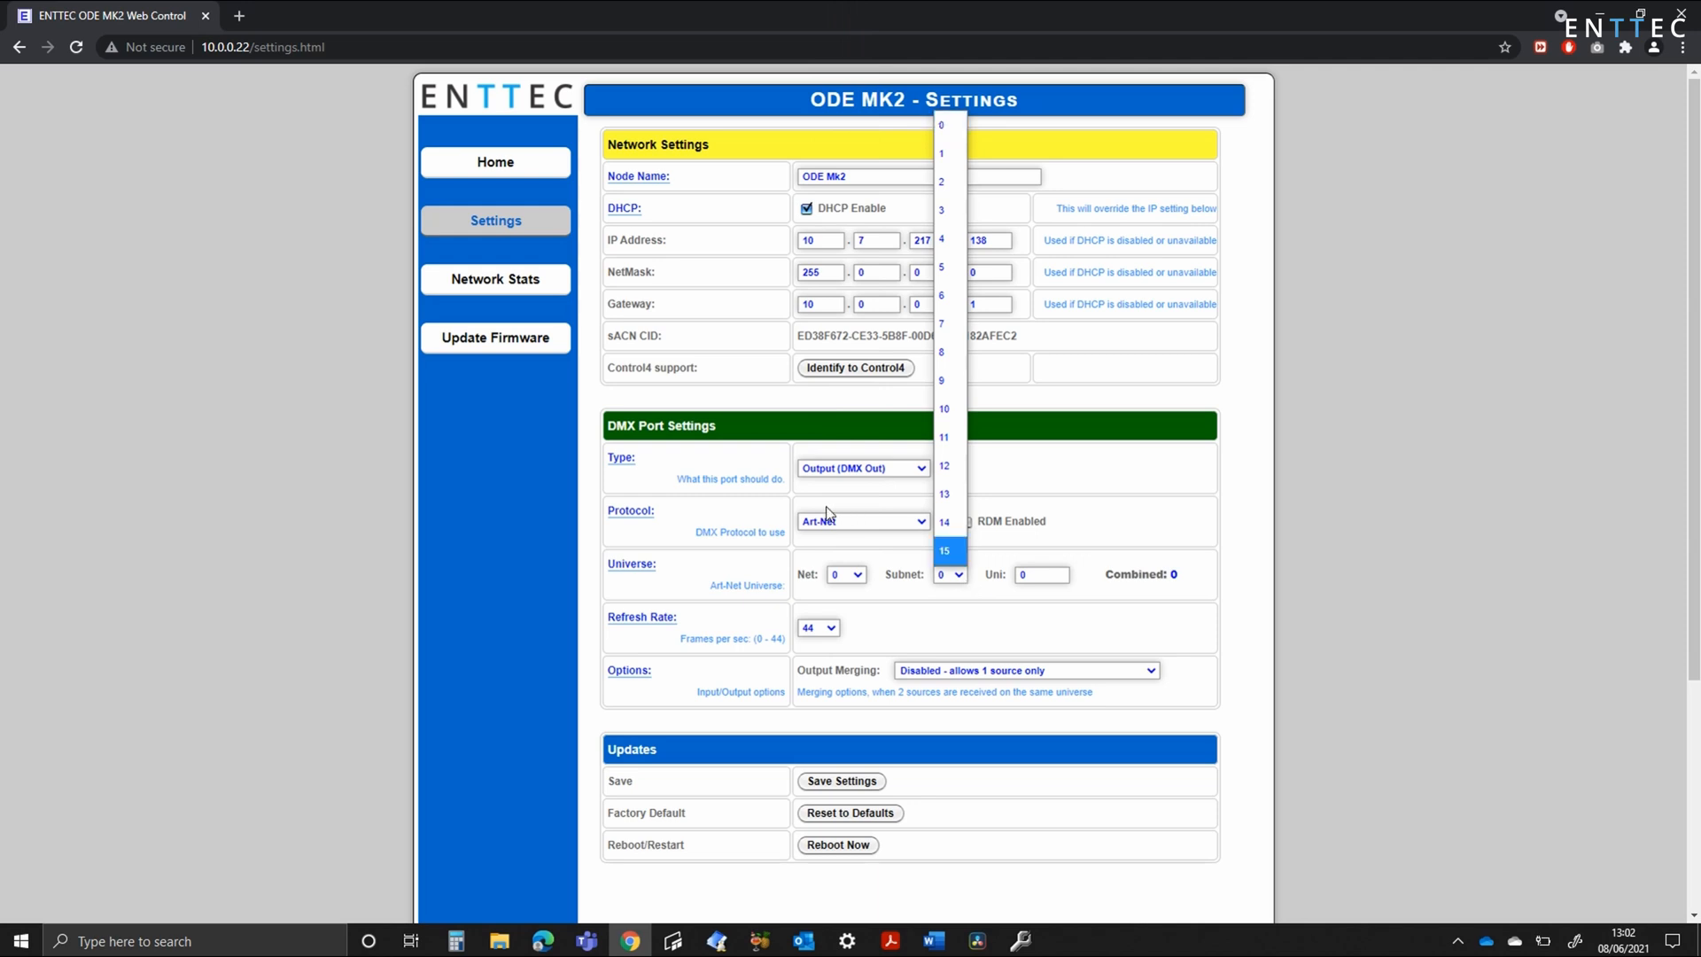
left_click(861, 521)
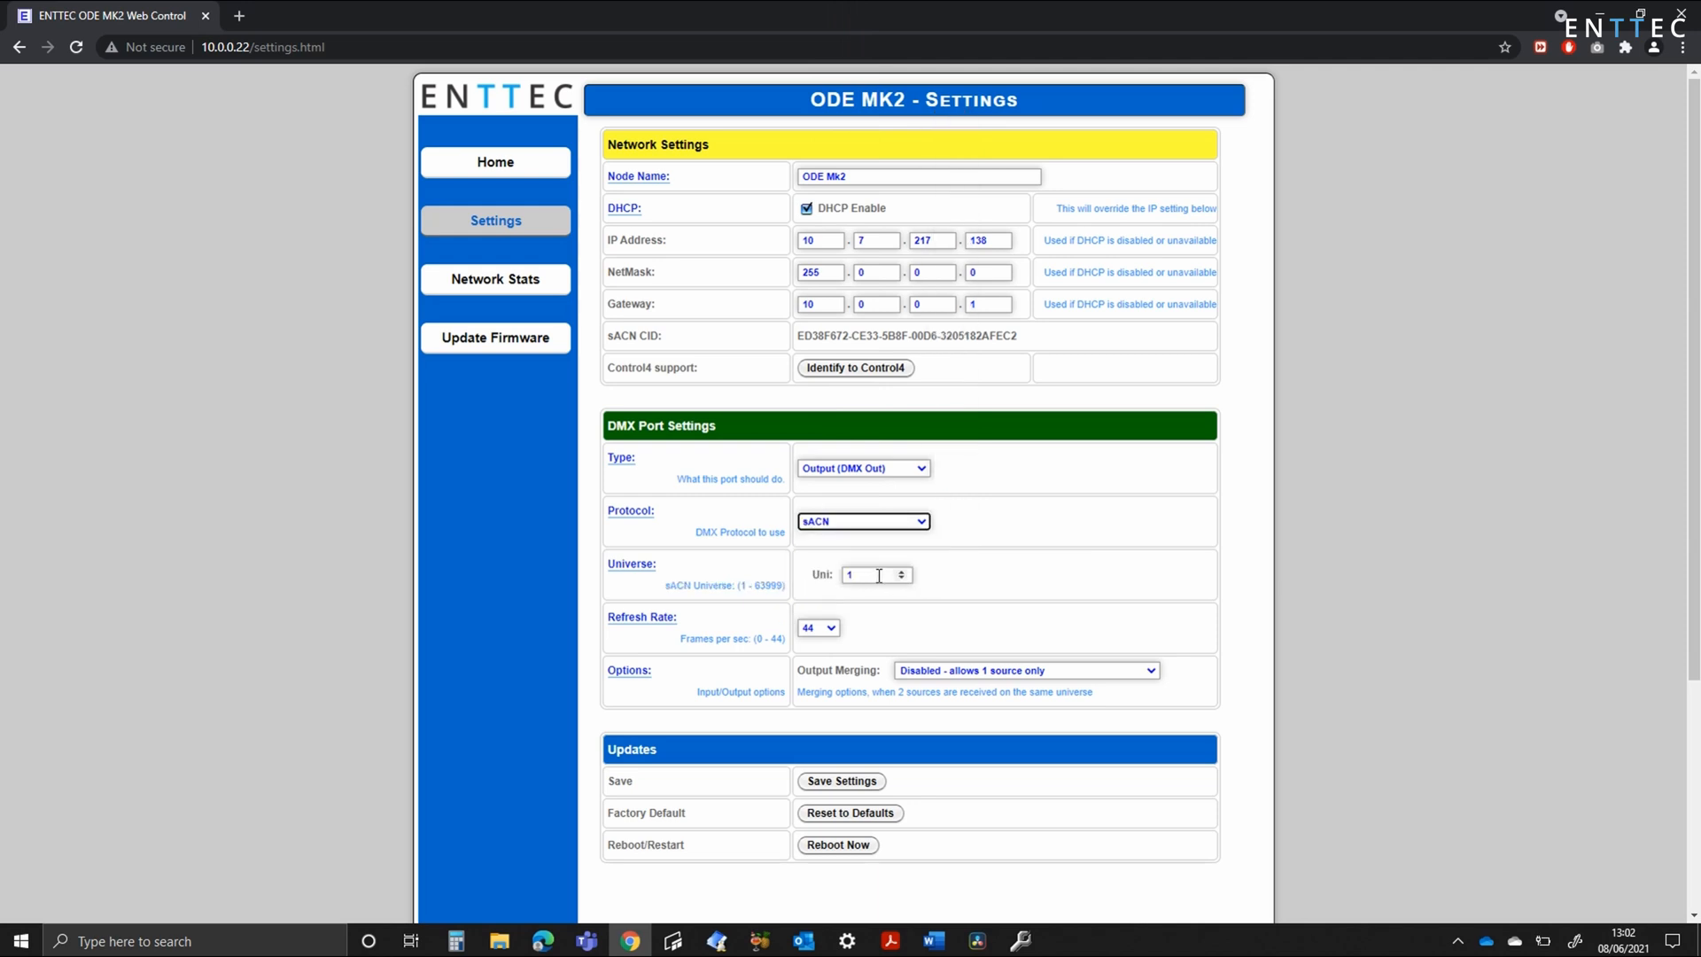
mouse_move(865, 600)
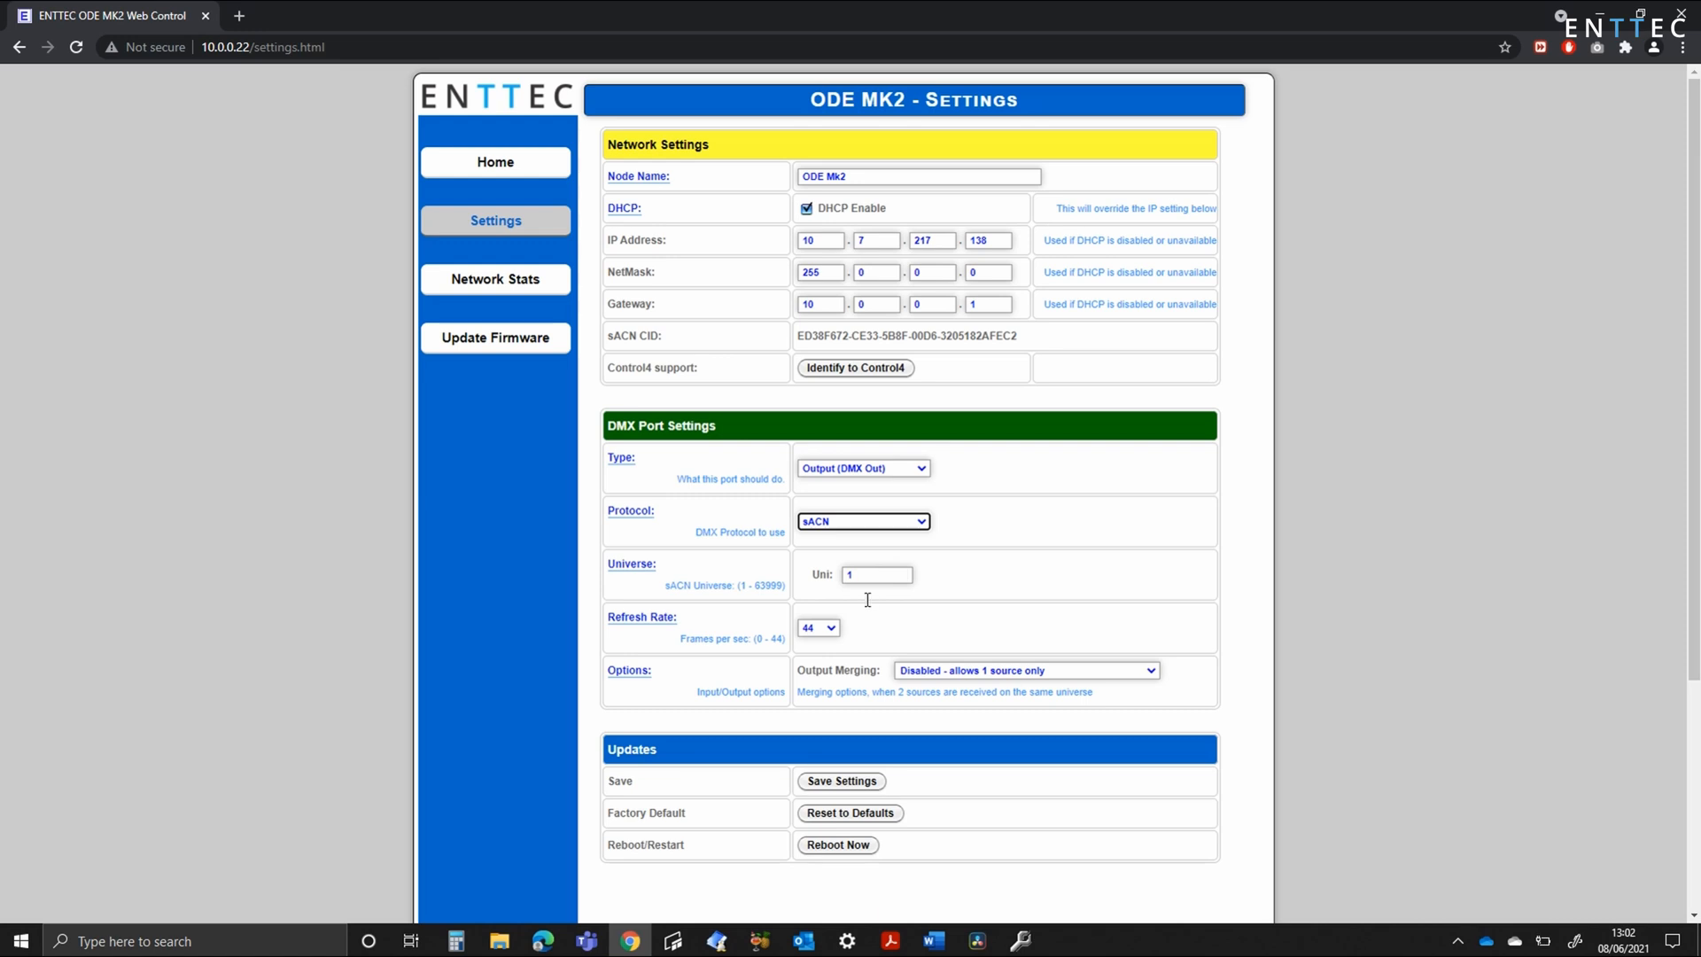
left_click(817, 627)
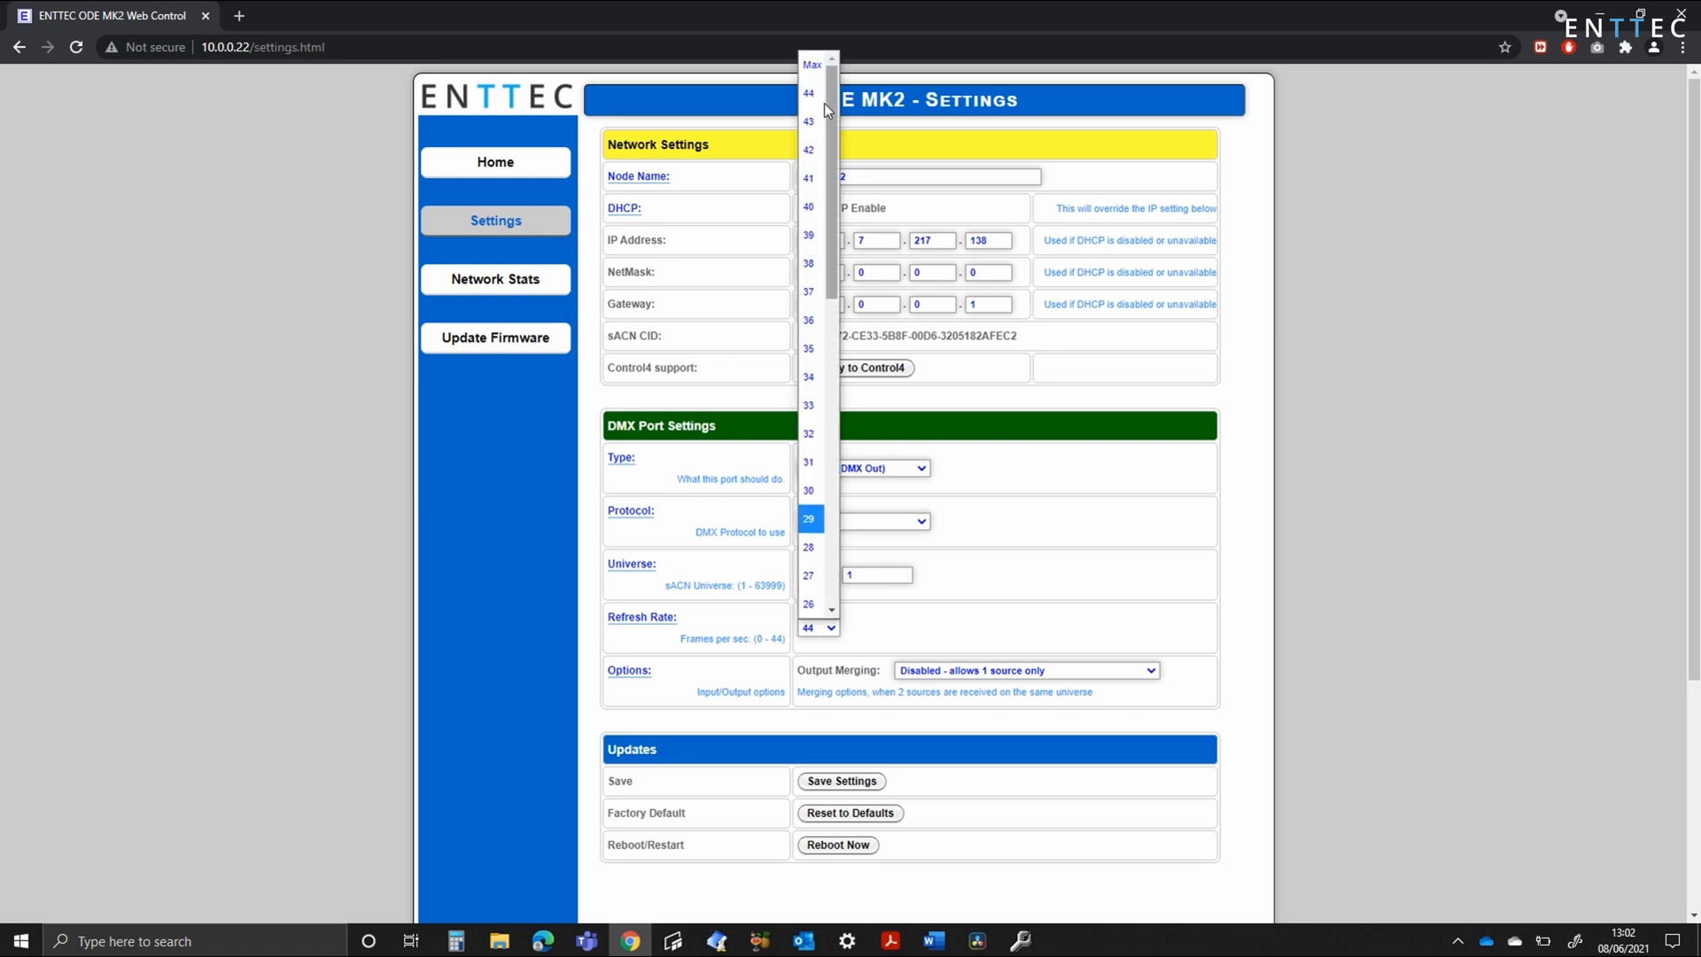
mouse_move(846, 479)
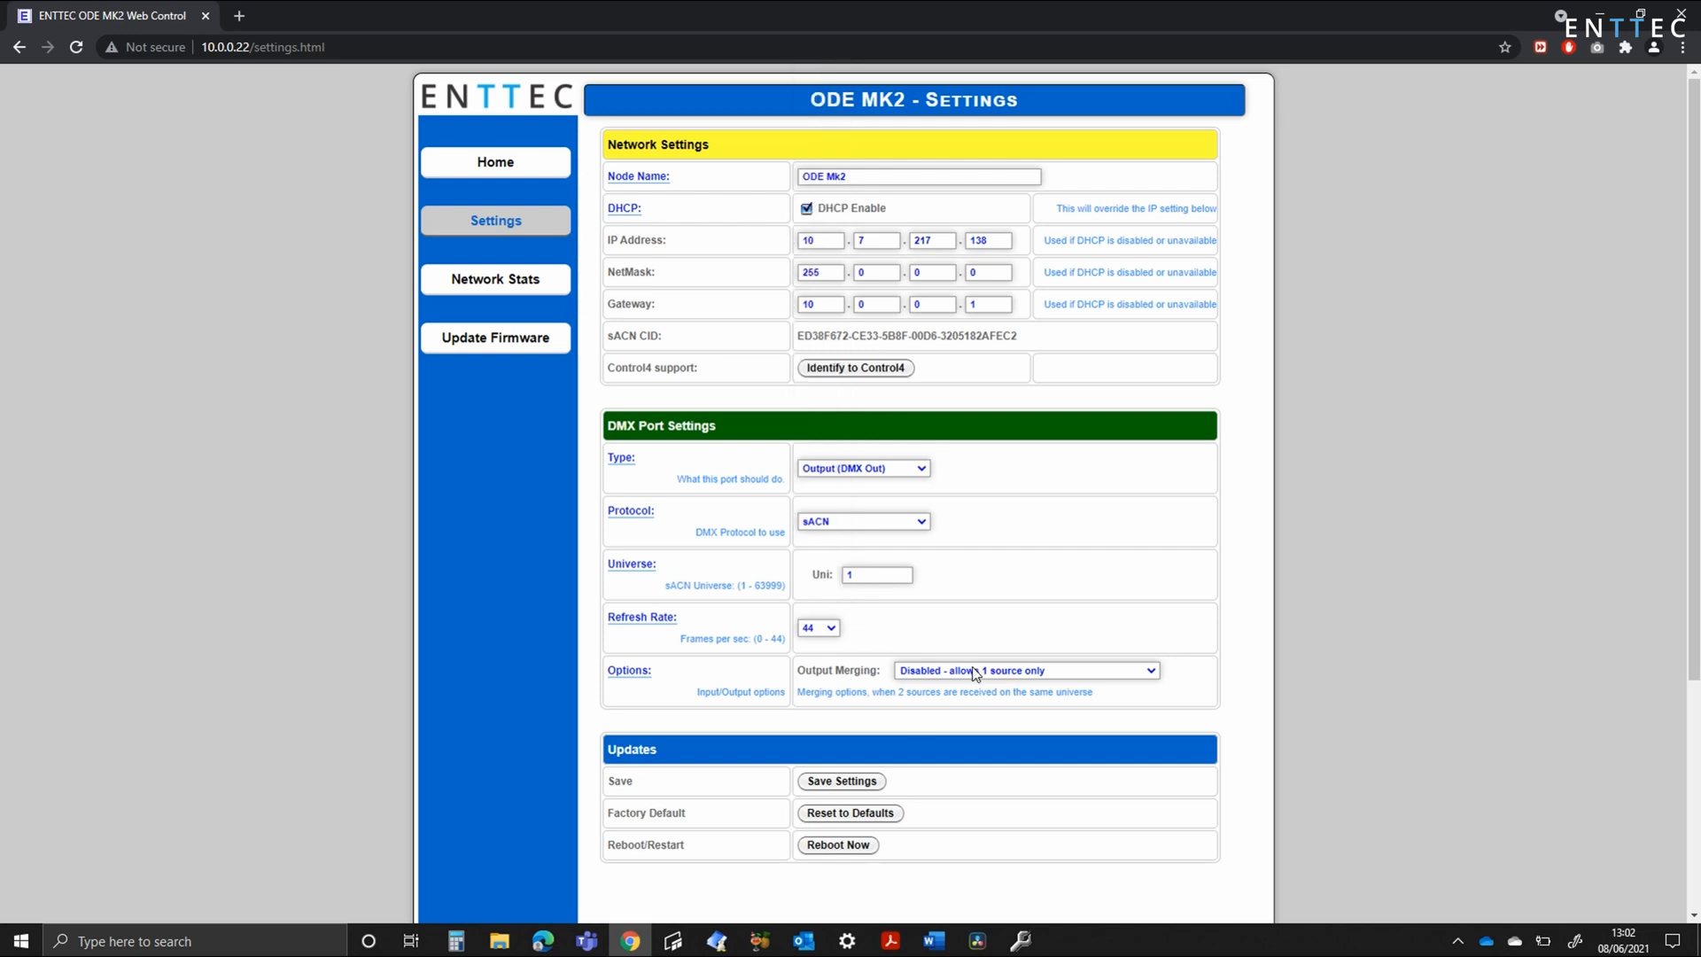
View output merging options, the Network Stats page, then the Update Firmware page
left_click(1024, 671)
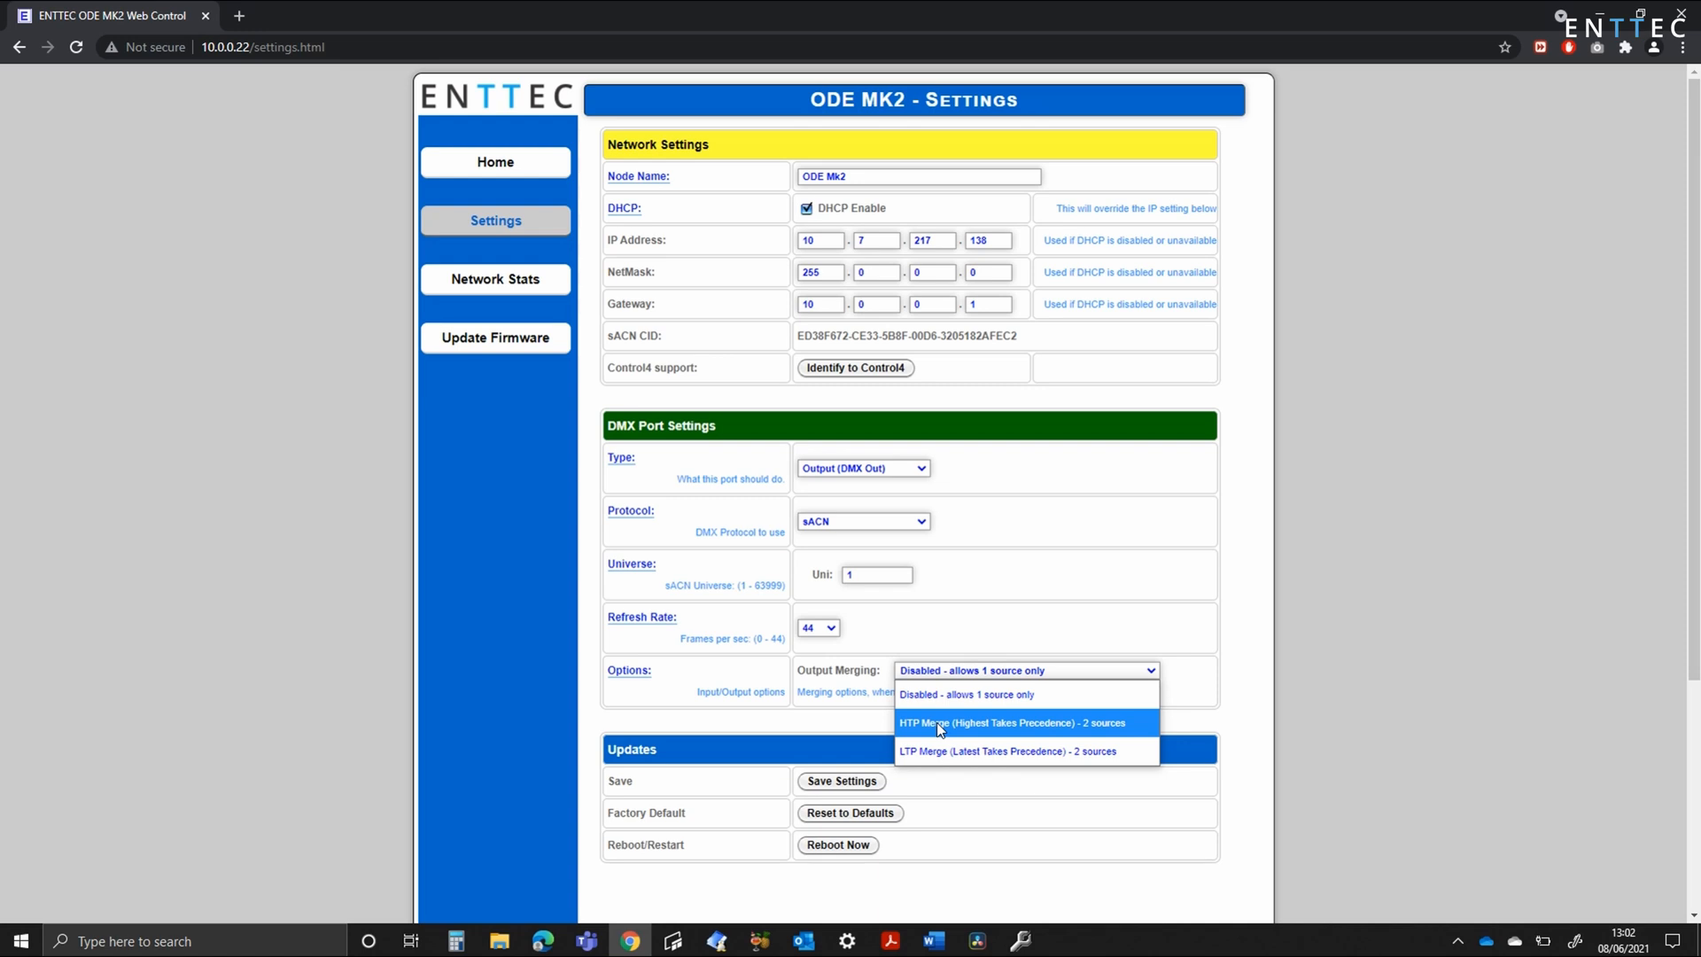
mouse_move(927, 750)
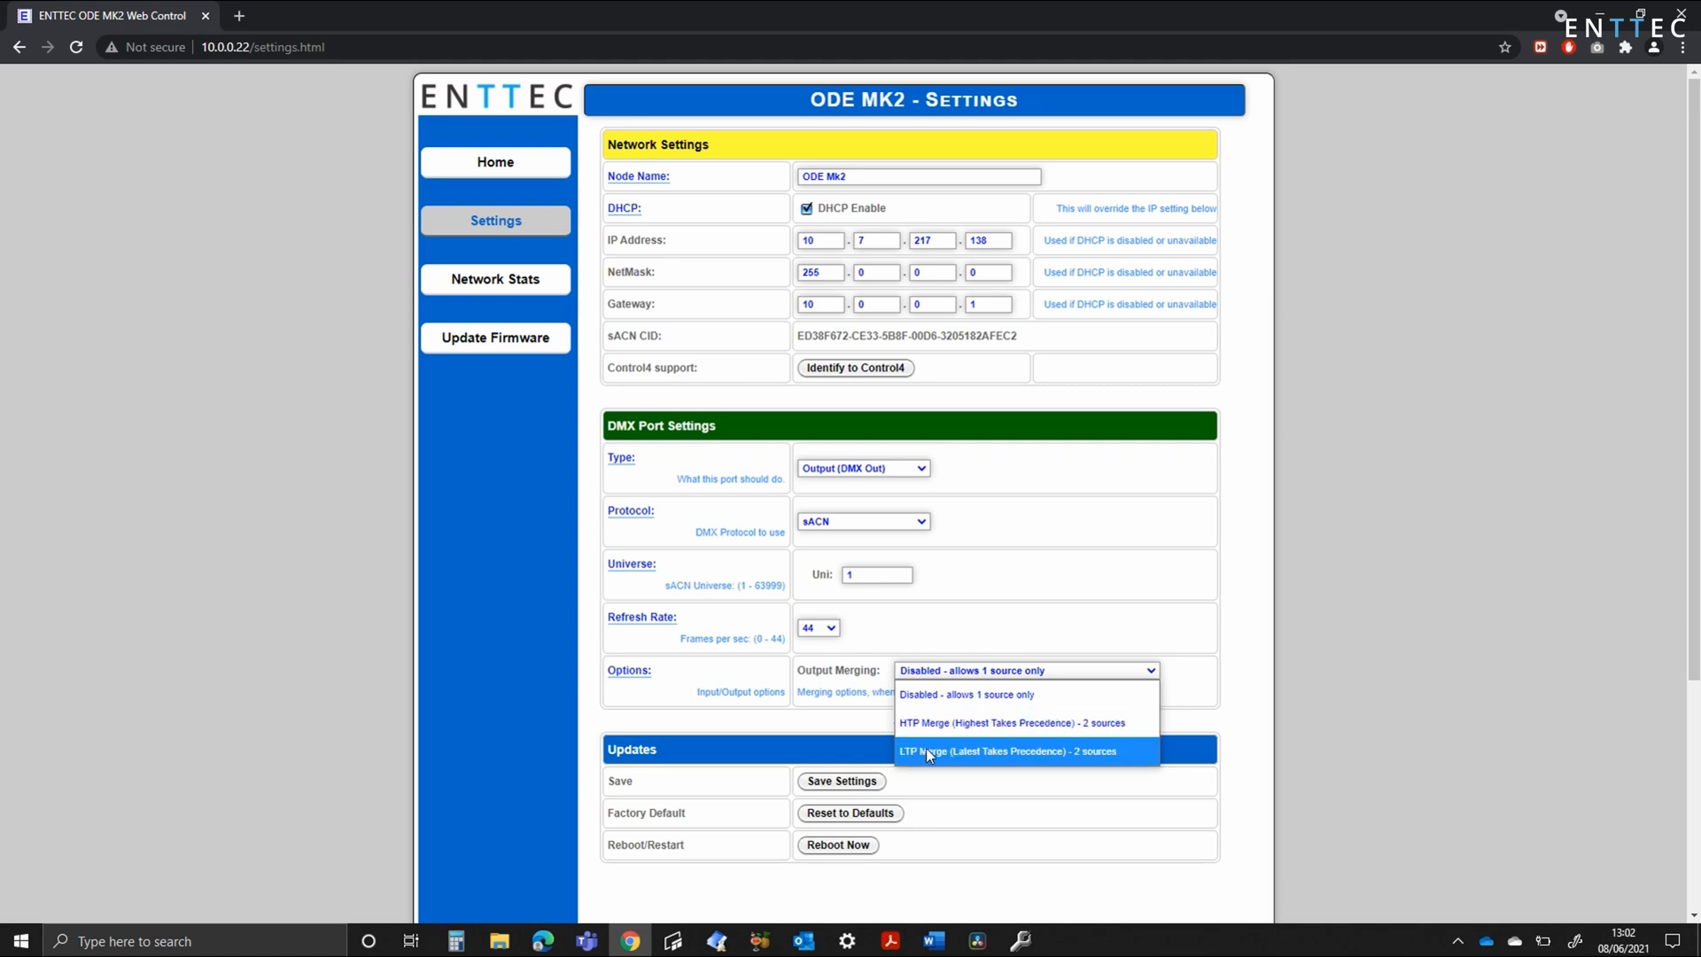
mouse_move(927, 757)
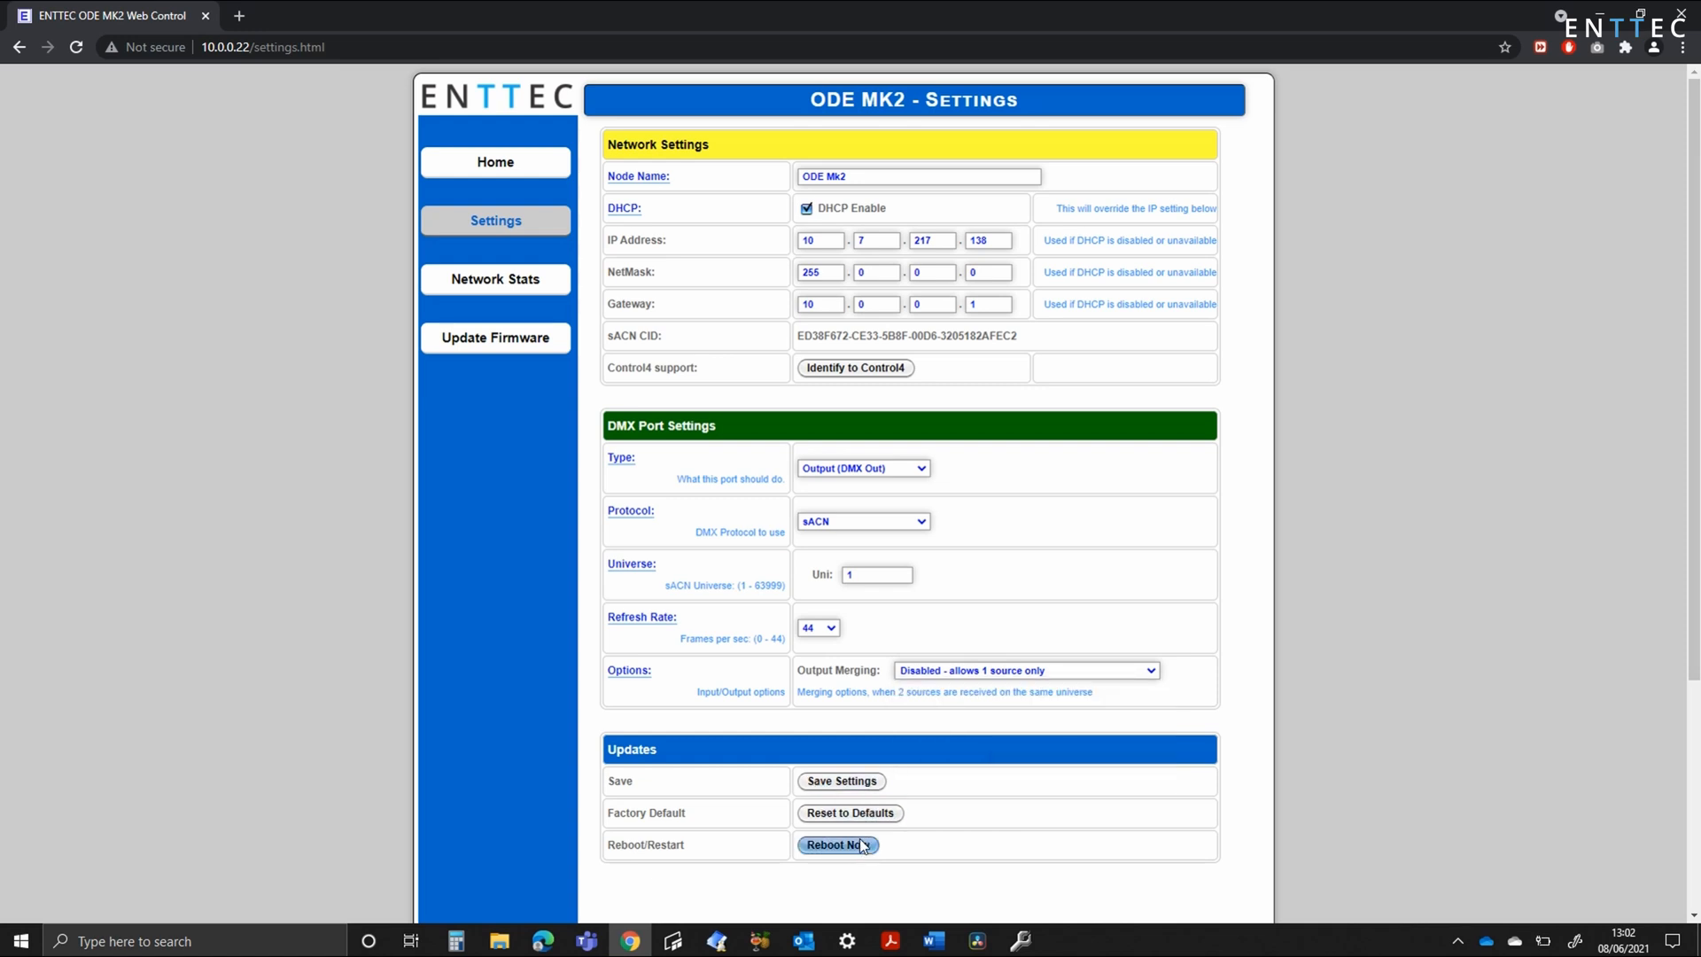
mouse_move(639, 659)
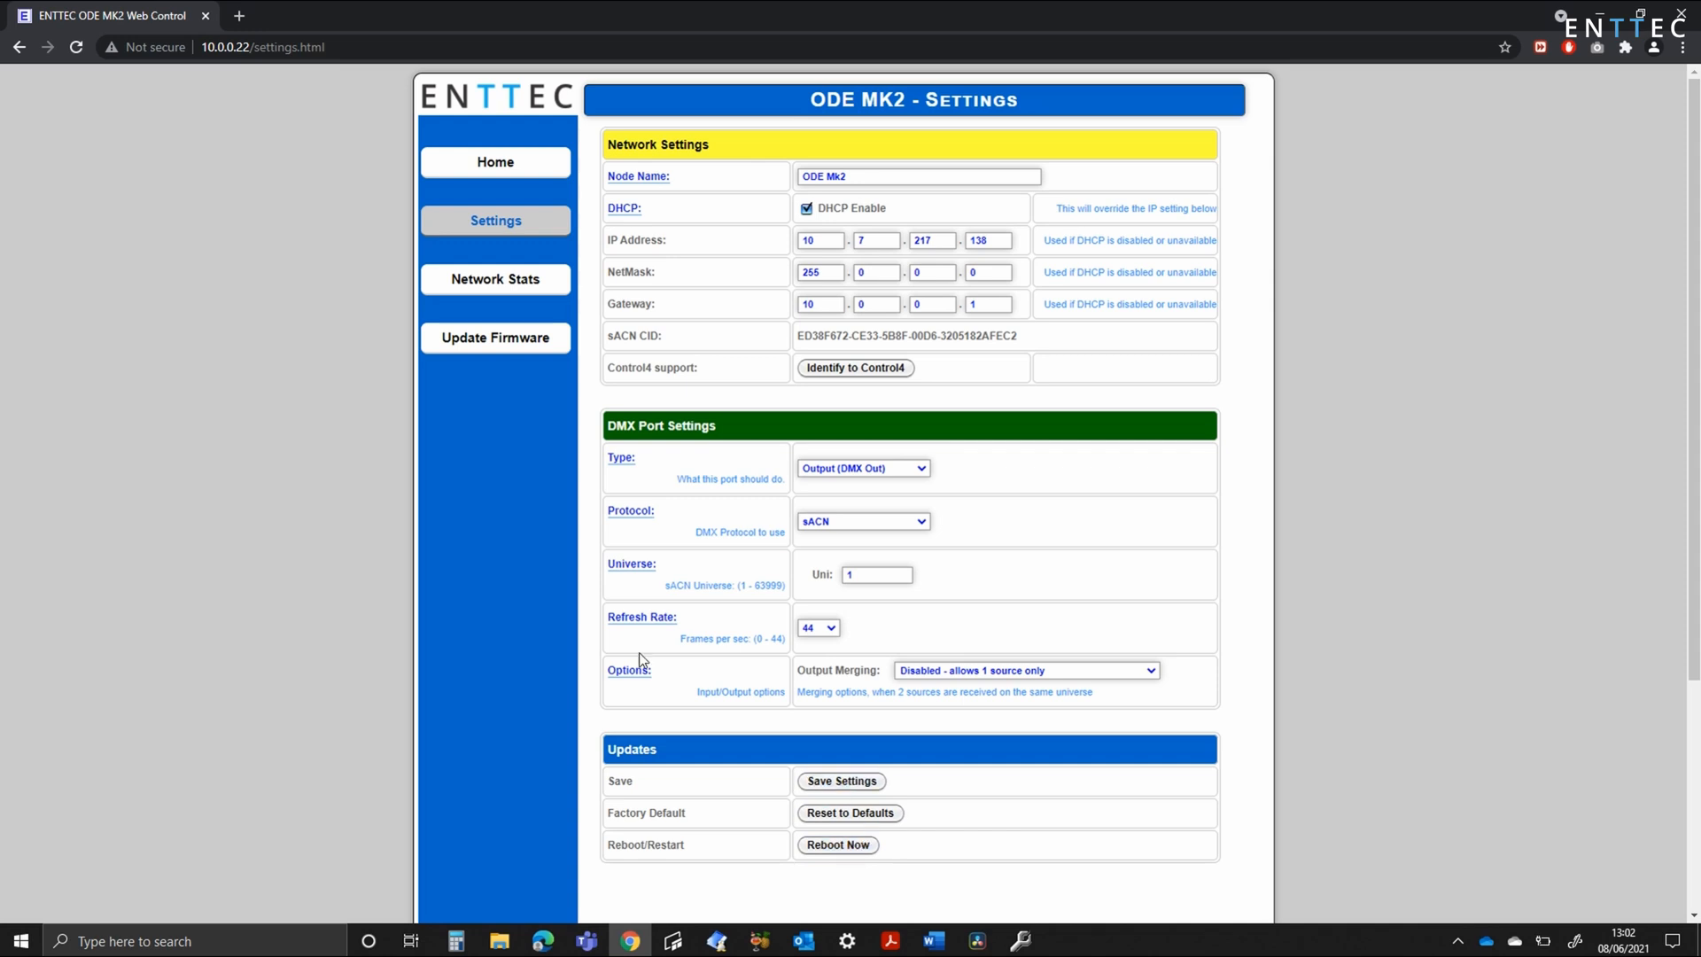
left_click(494, 279)
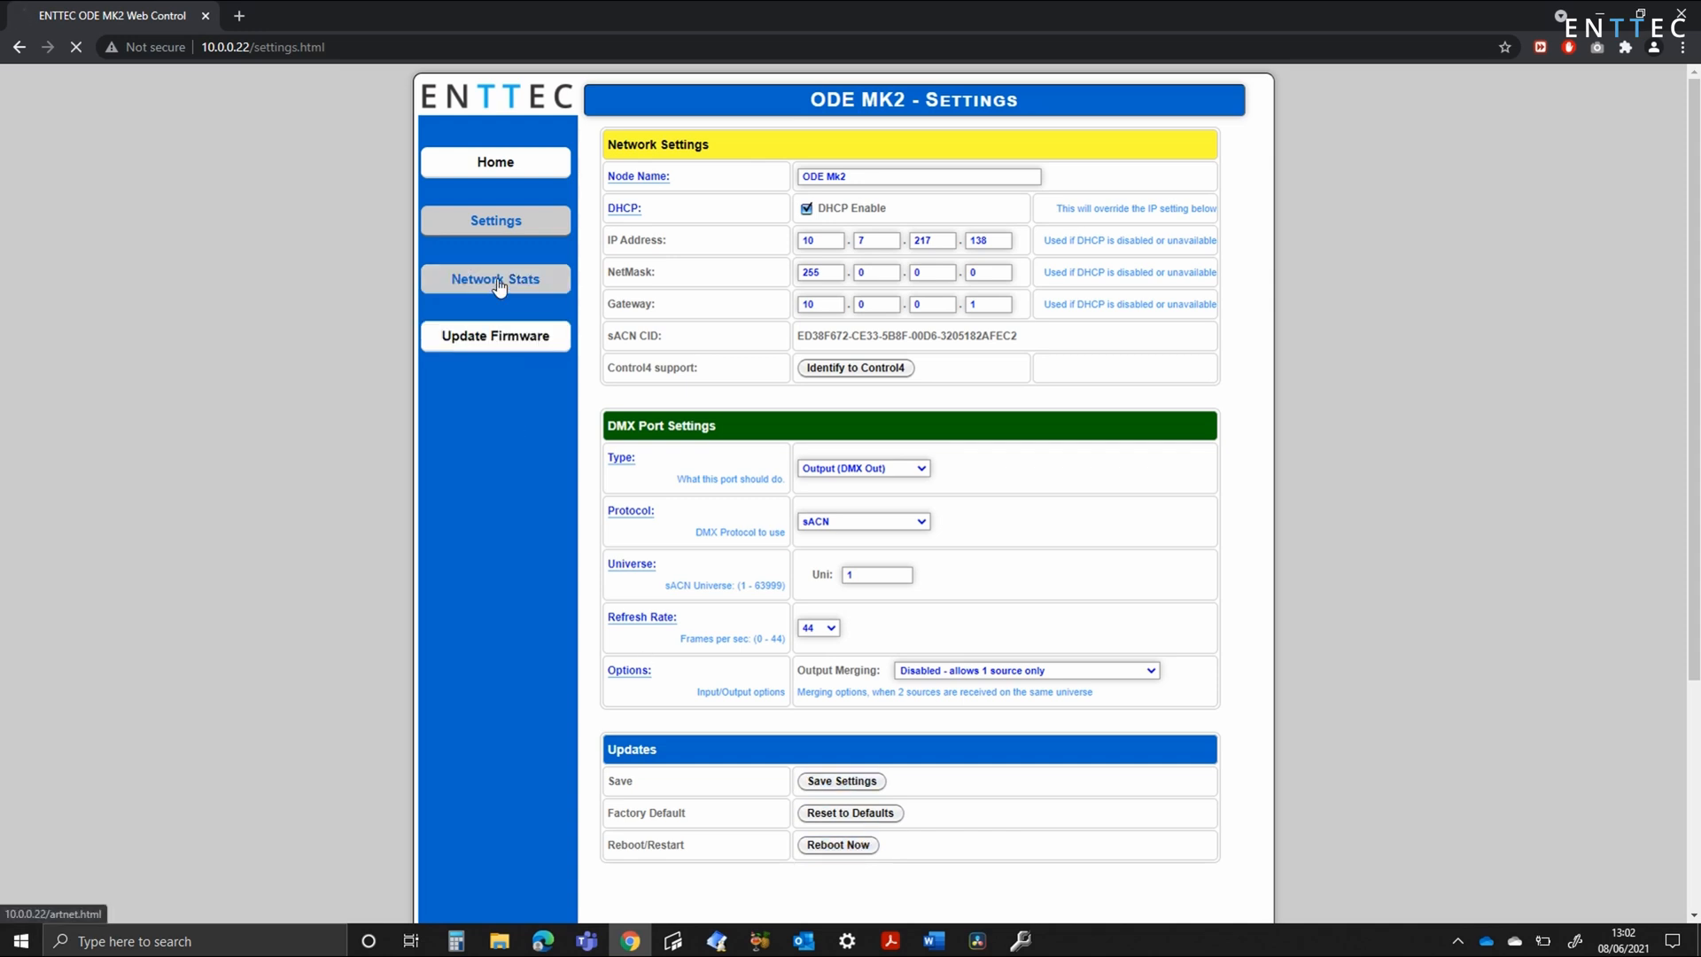
left_click(495, 279)
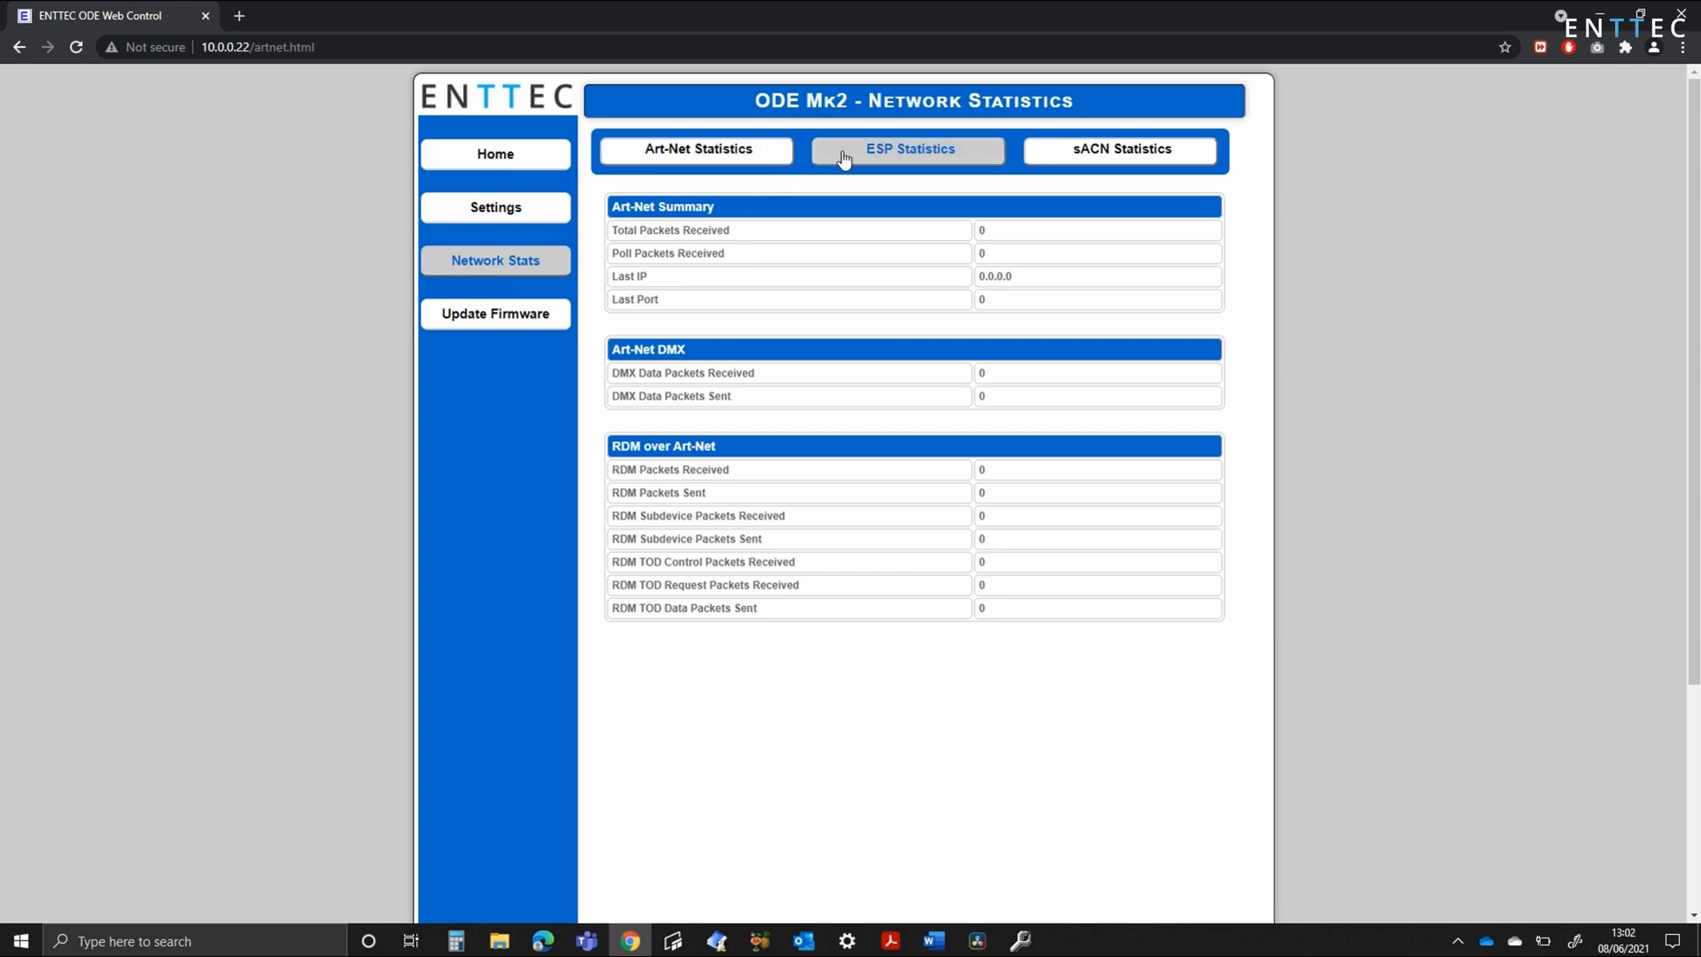
left_click(495, 314)
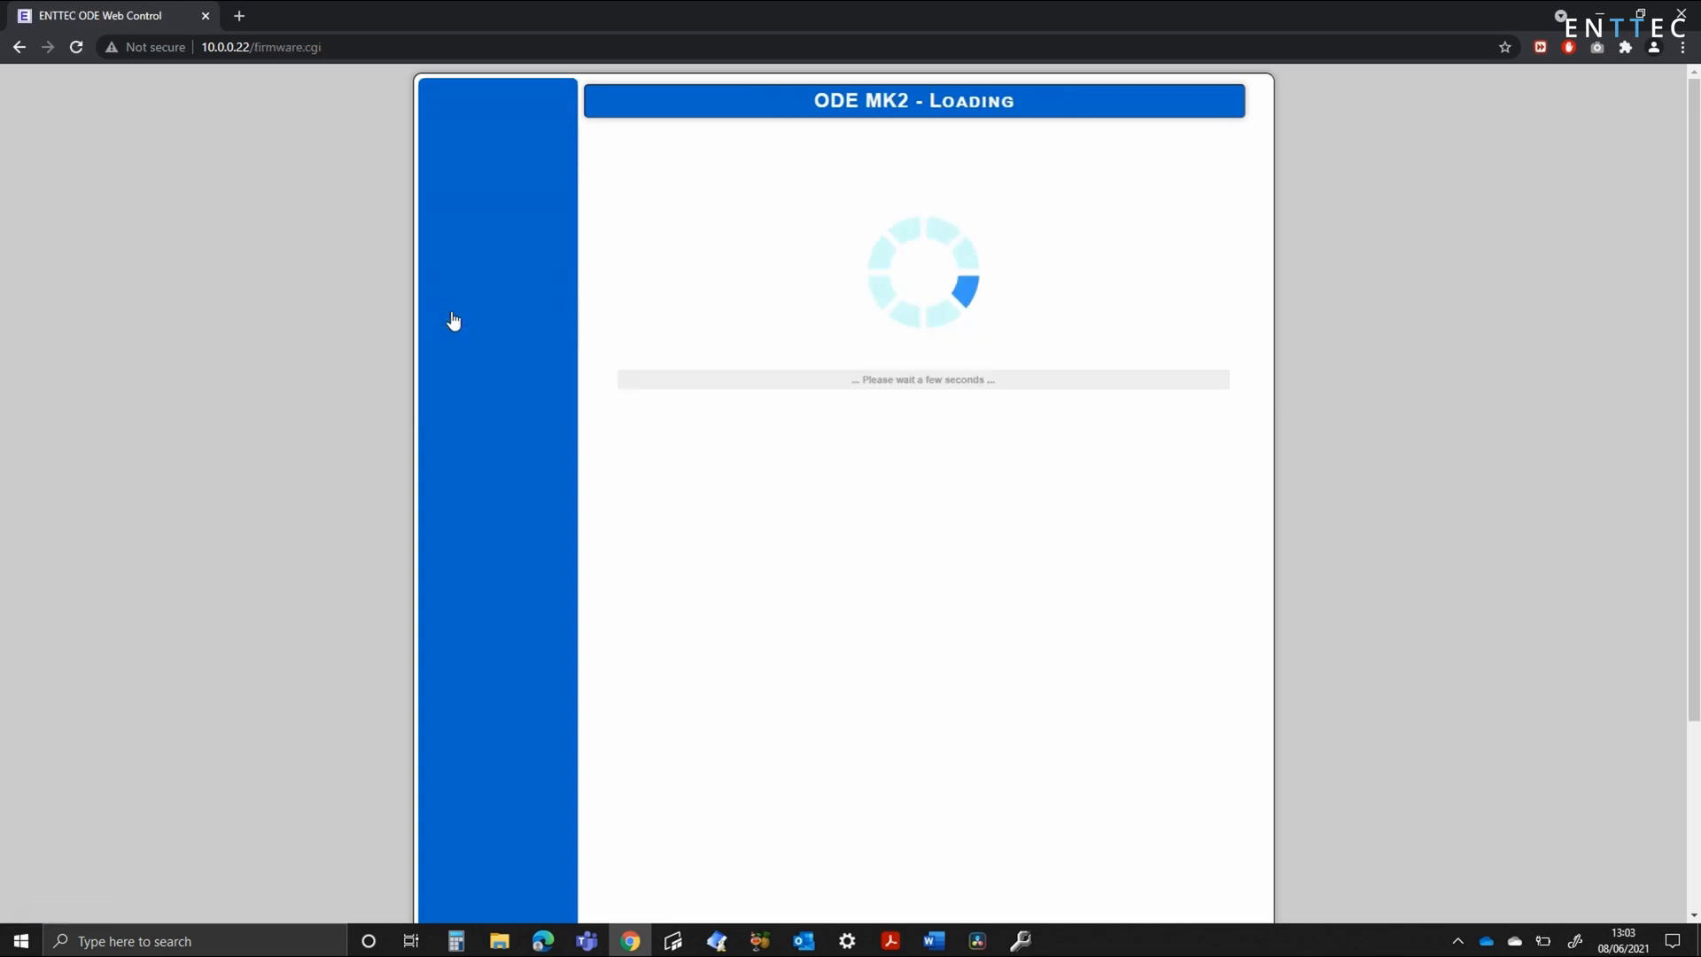